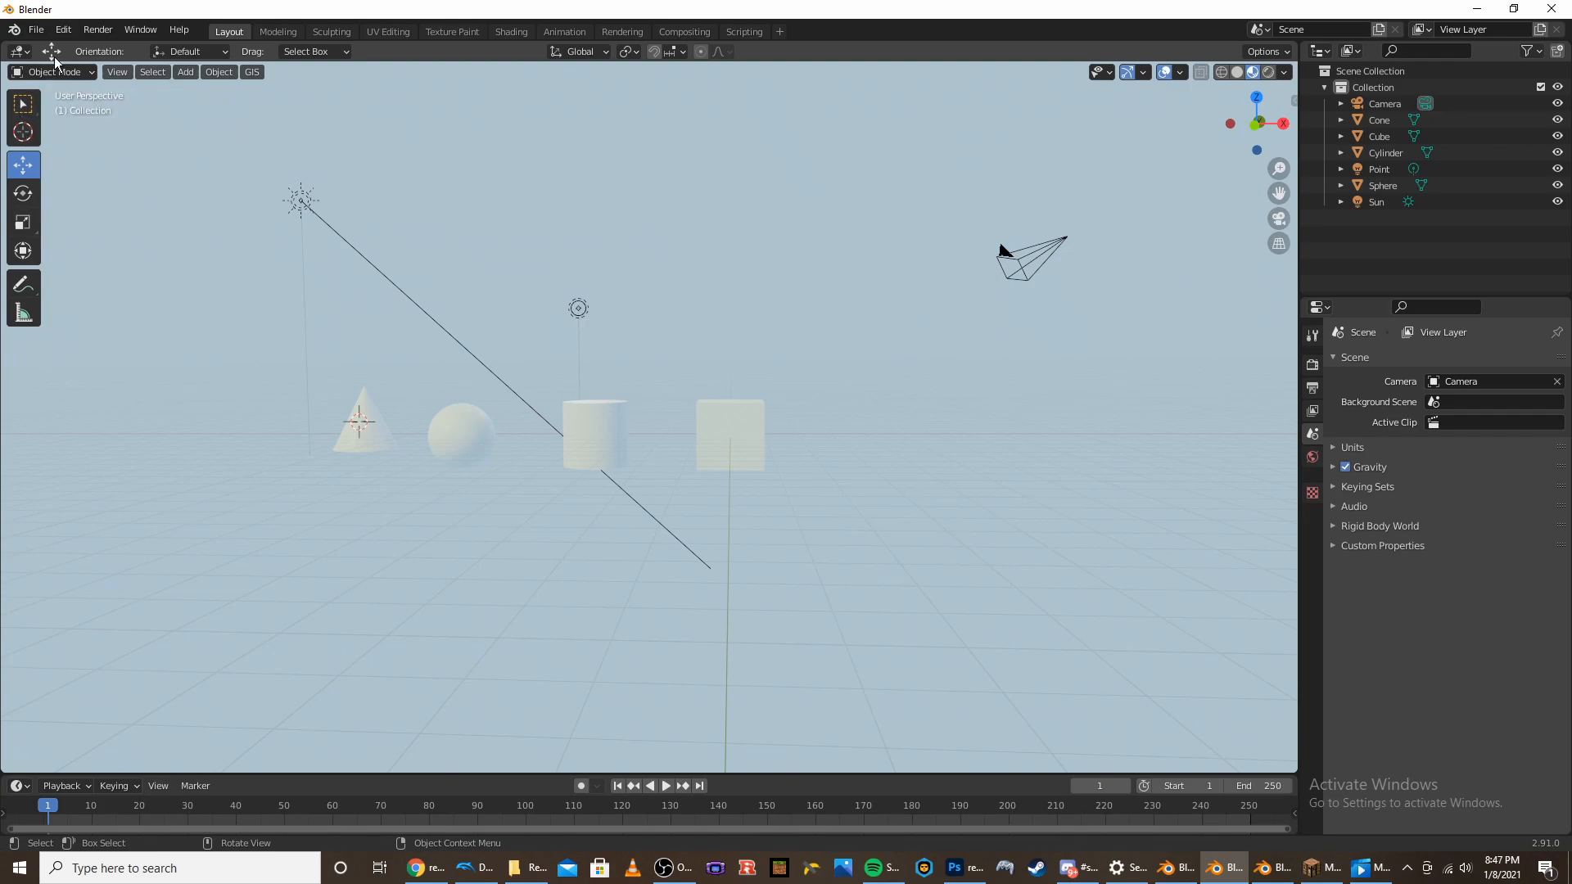
Check add-ons in Preferences, then import the Blender logo as a plane on the cylinder
click(62, 29)
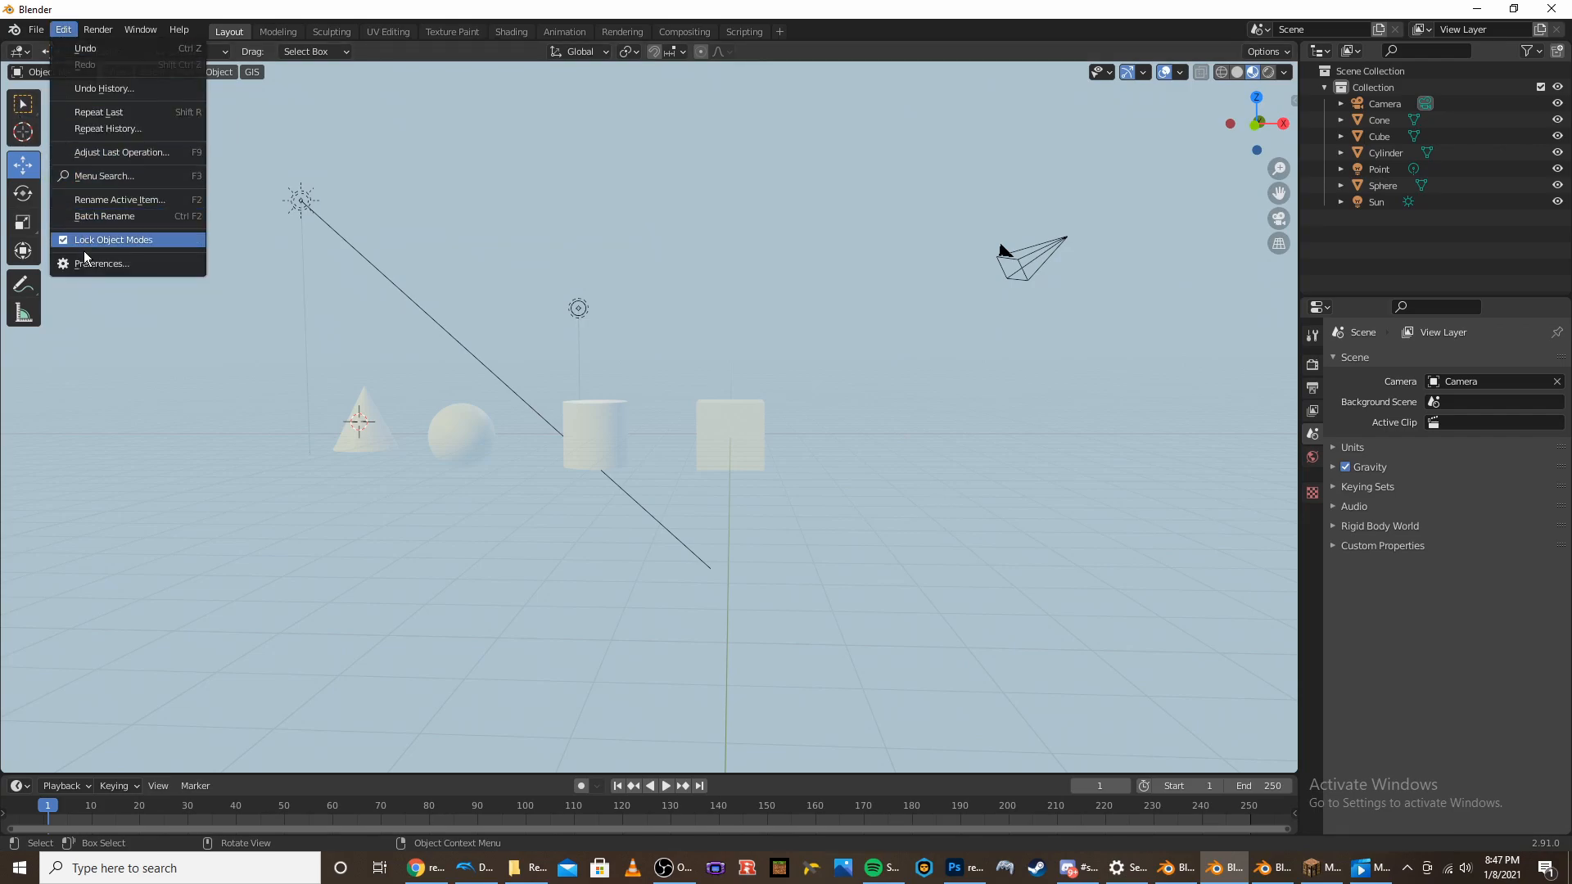
click(102, 262)
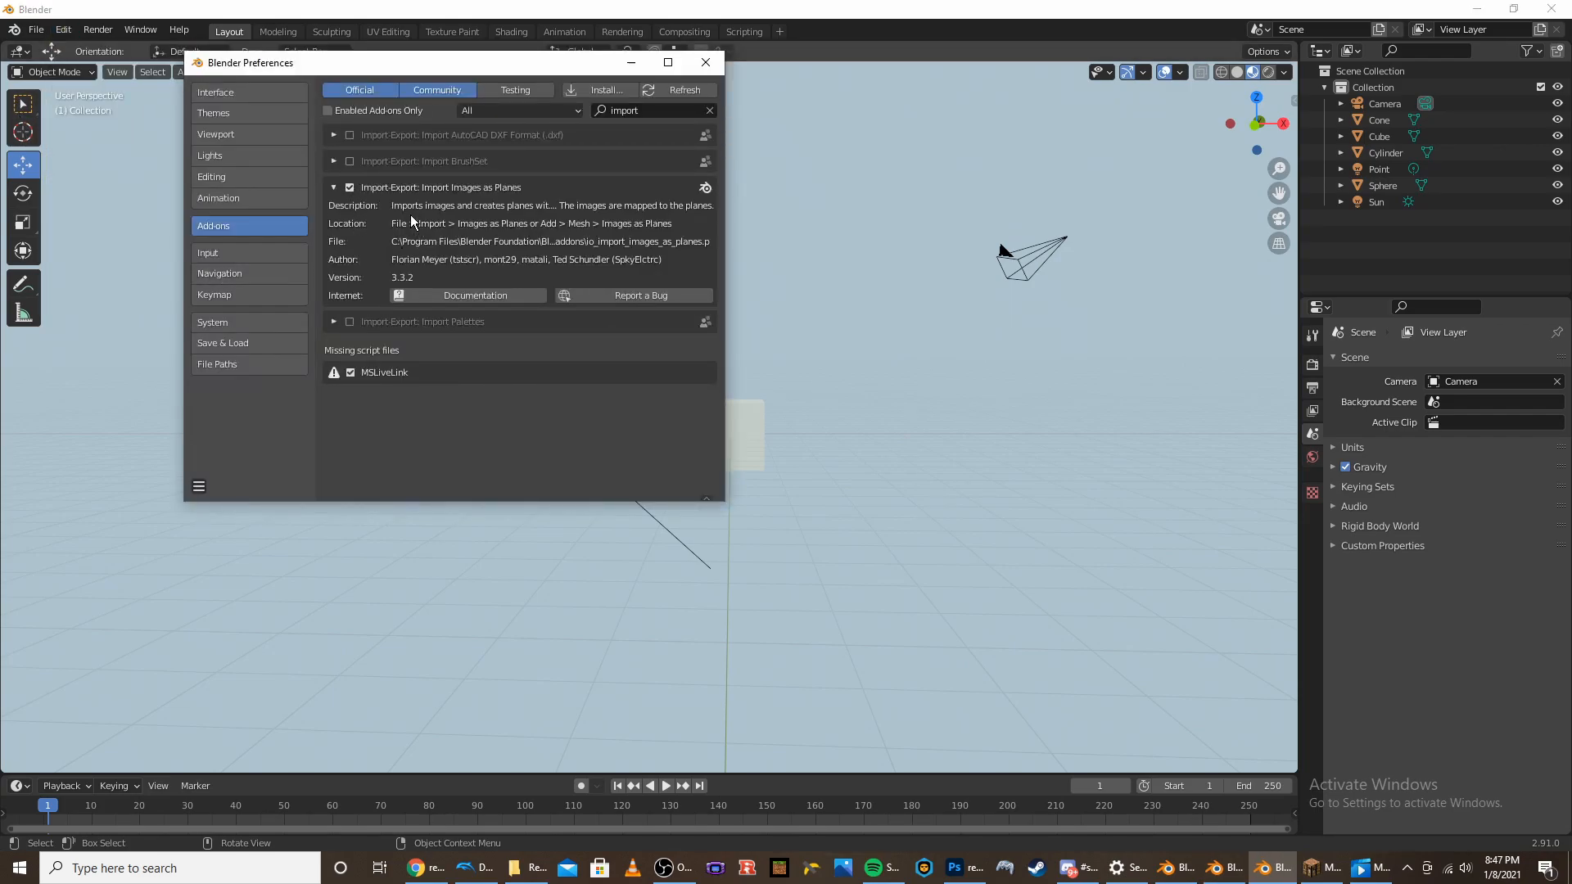
mouse_move(651, 117)
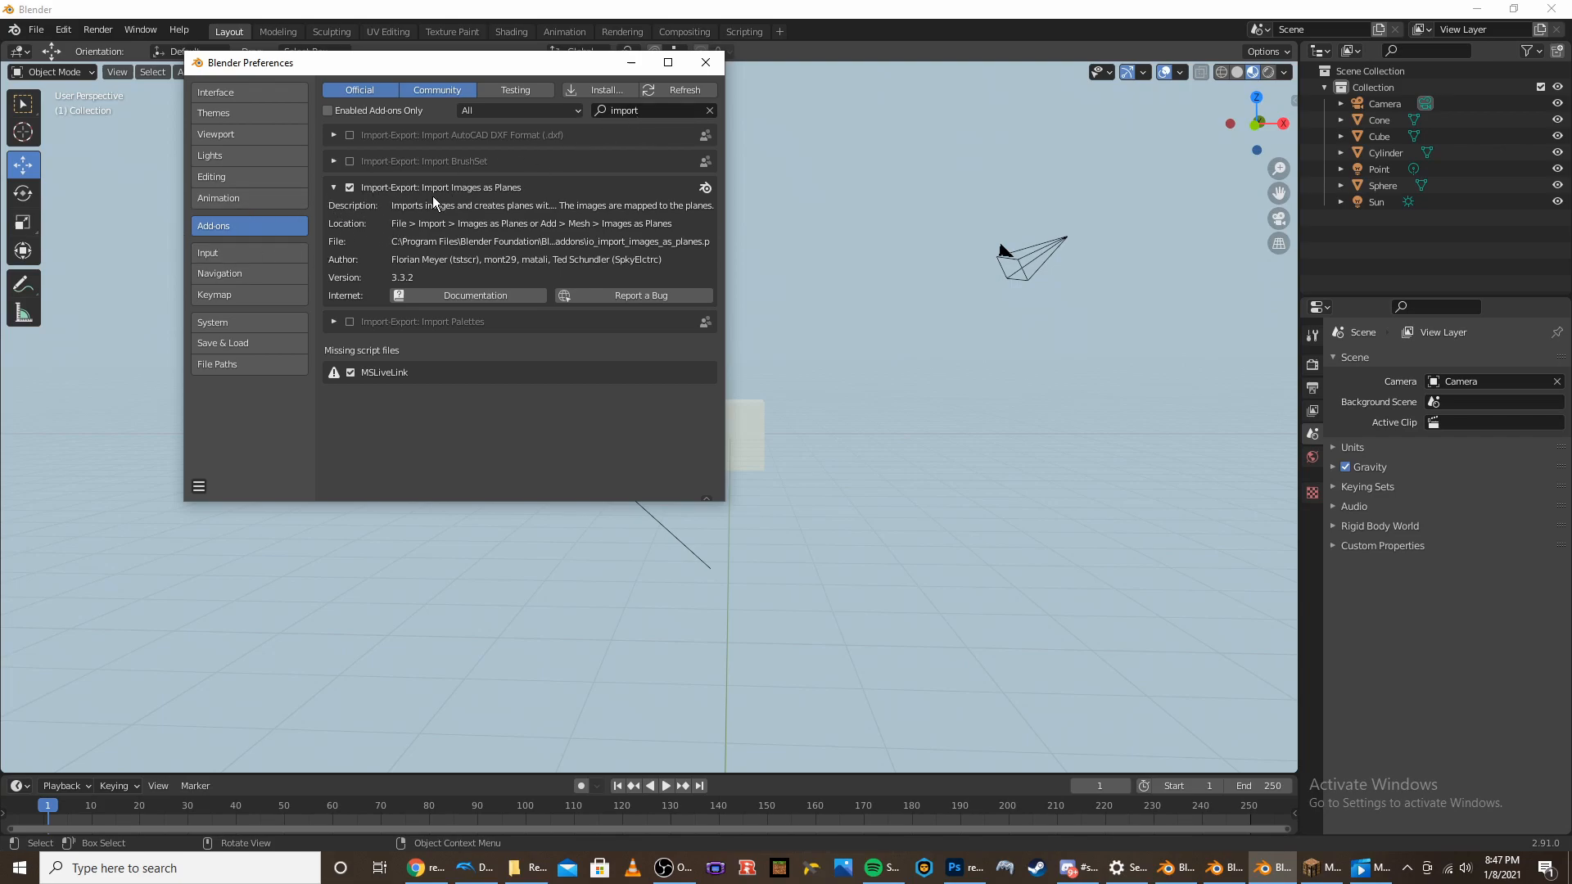
mouse_move(419, 211)
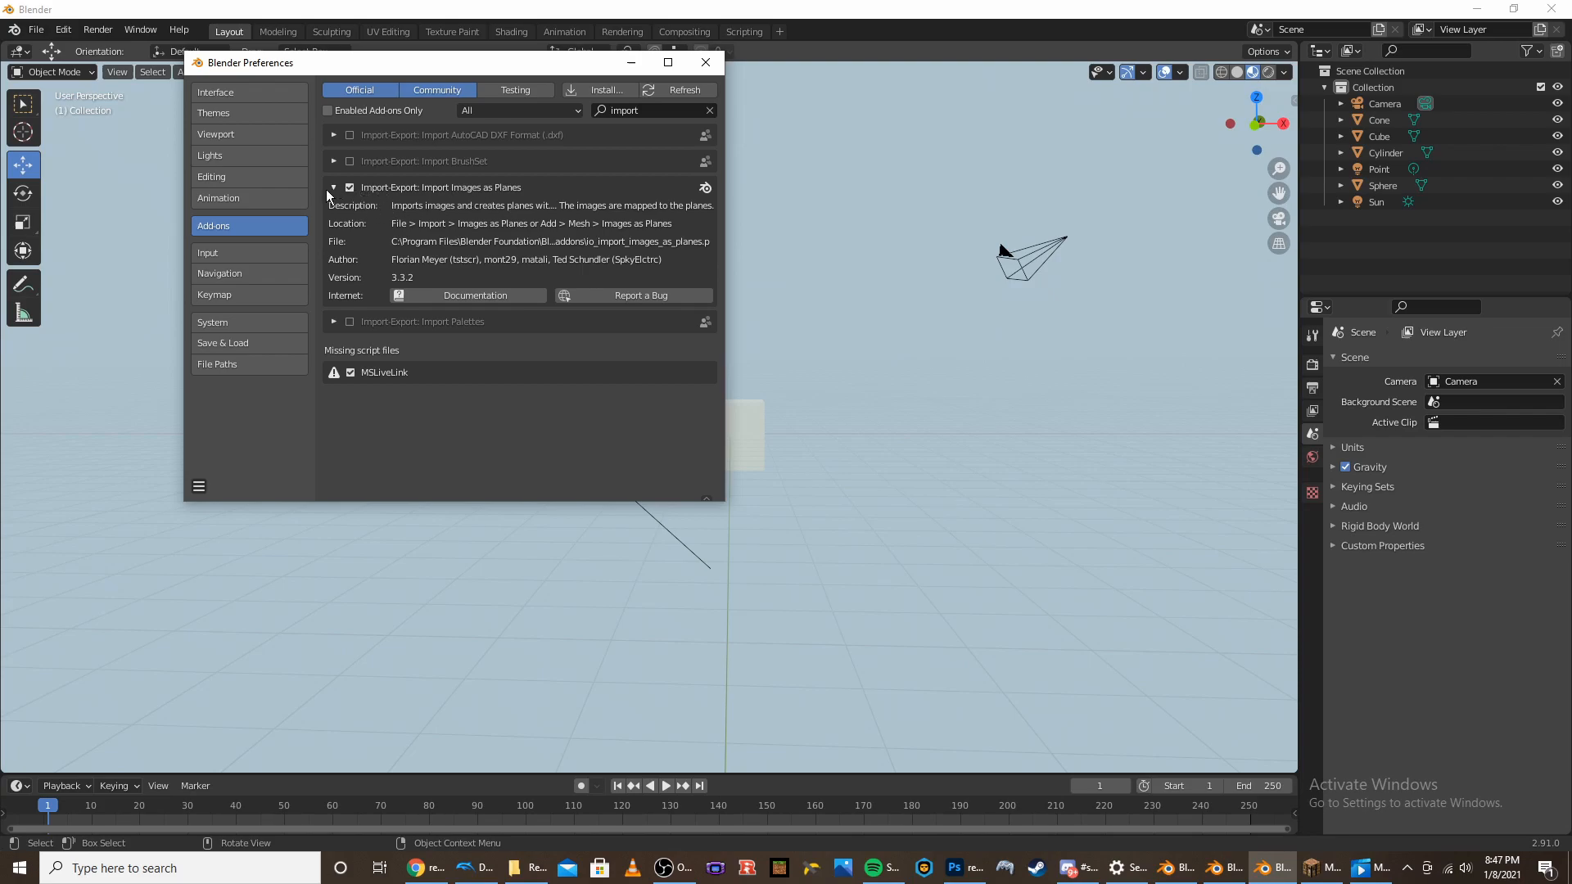
click(704, 62)
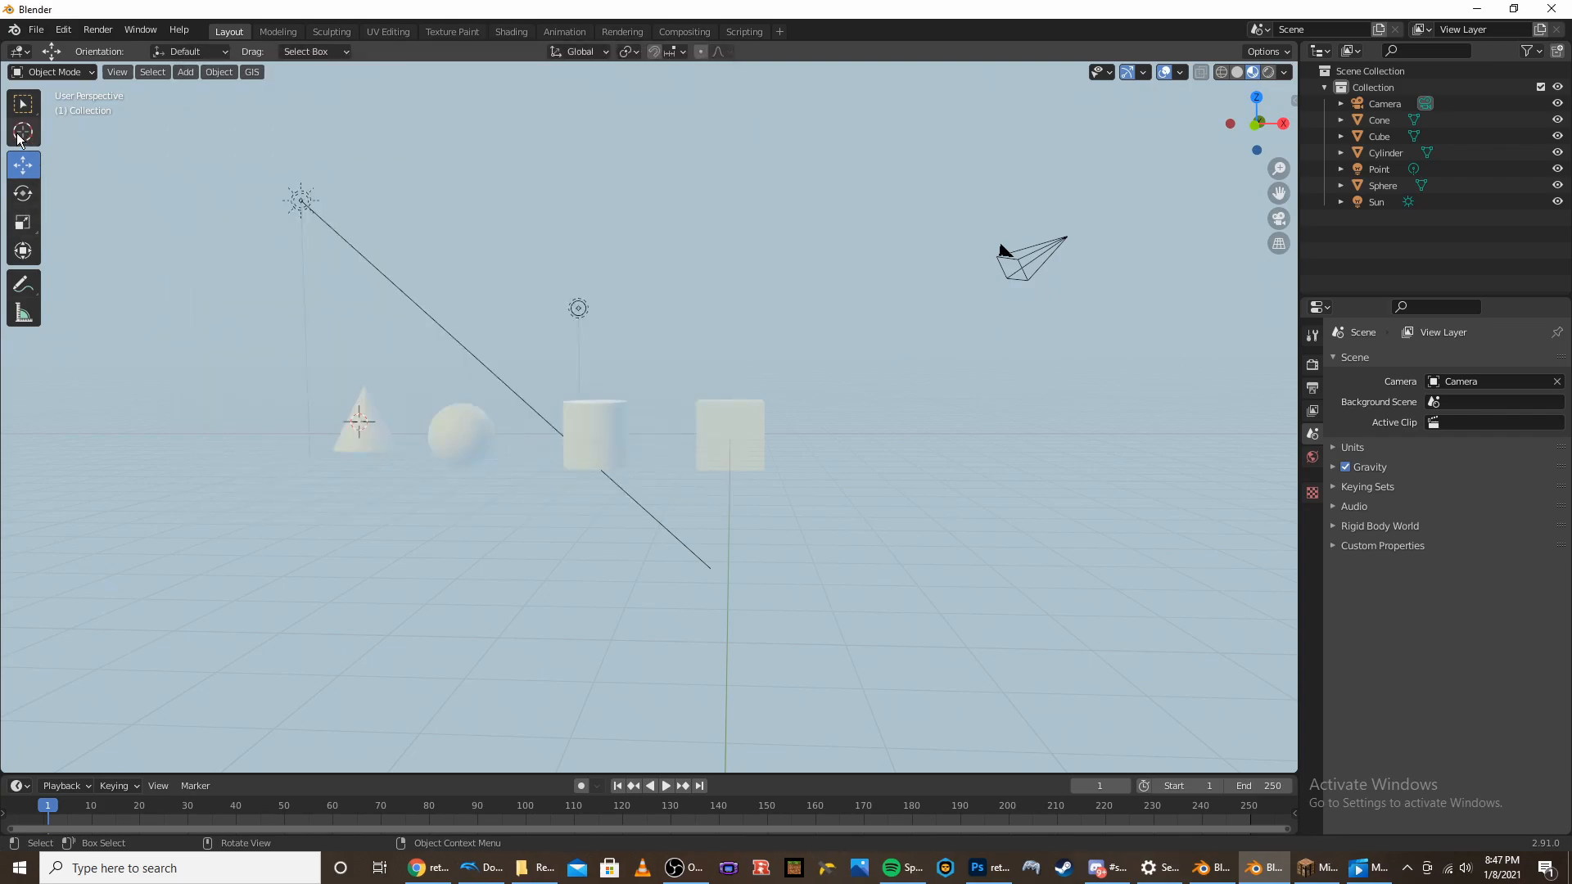
click(22, 131)
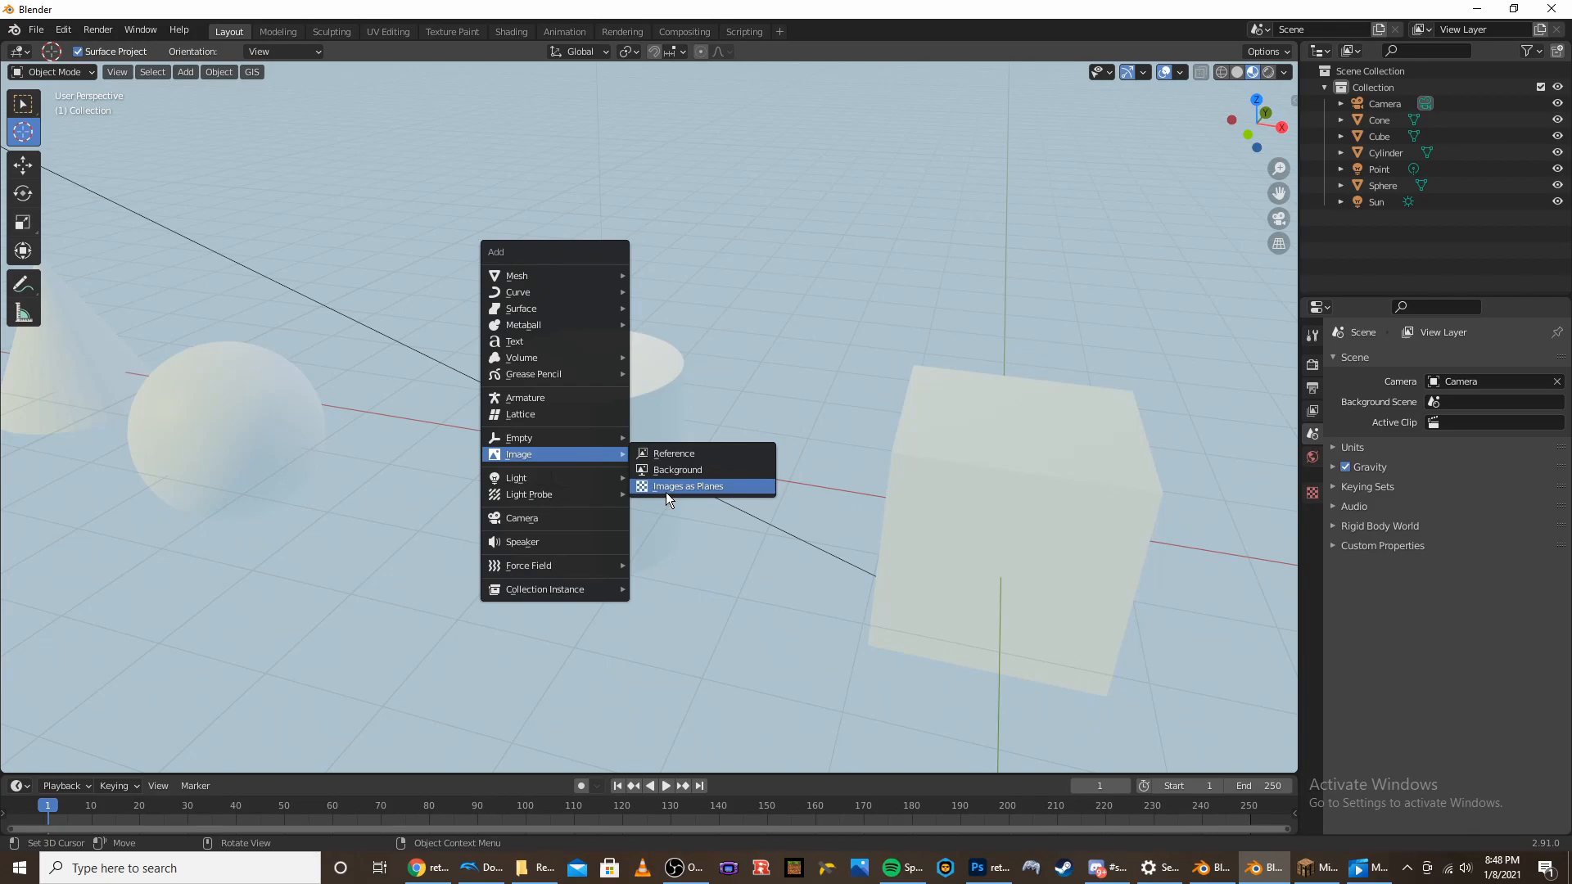
click(687, 487)
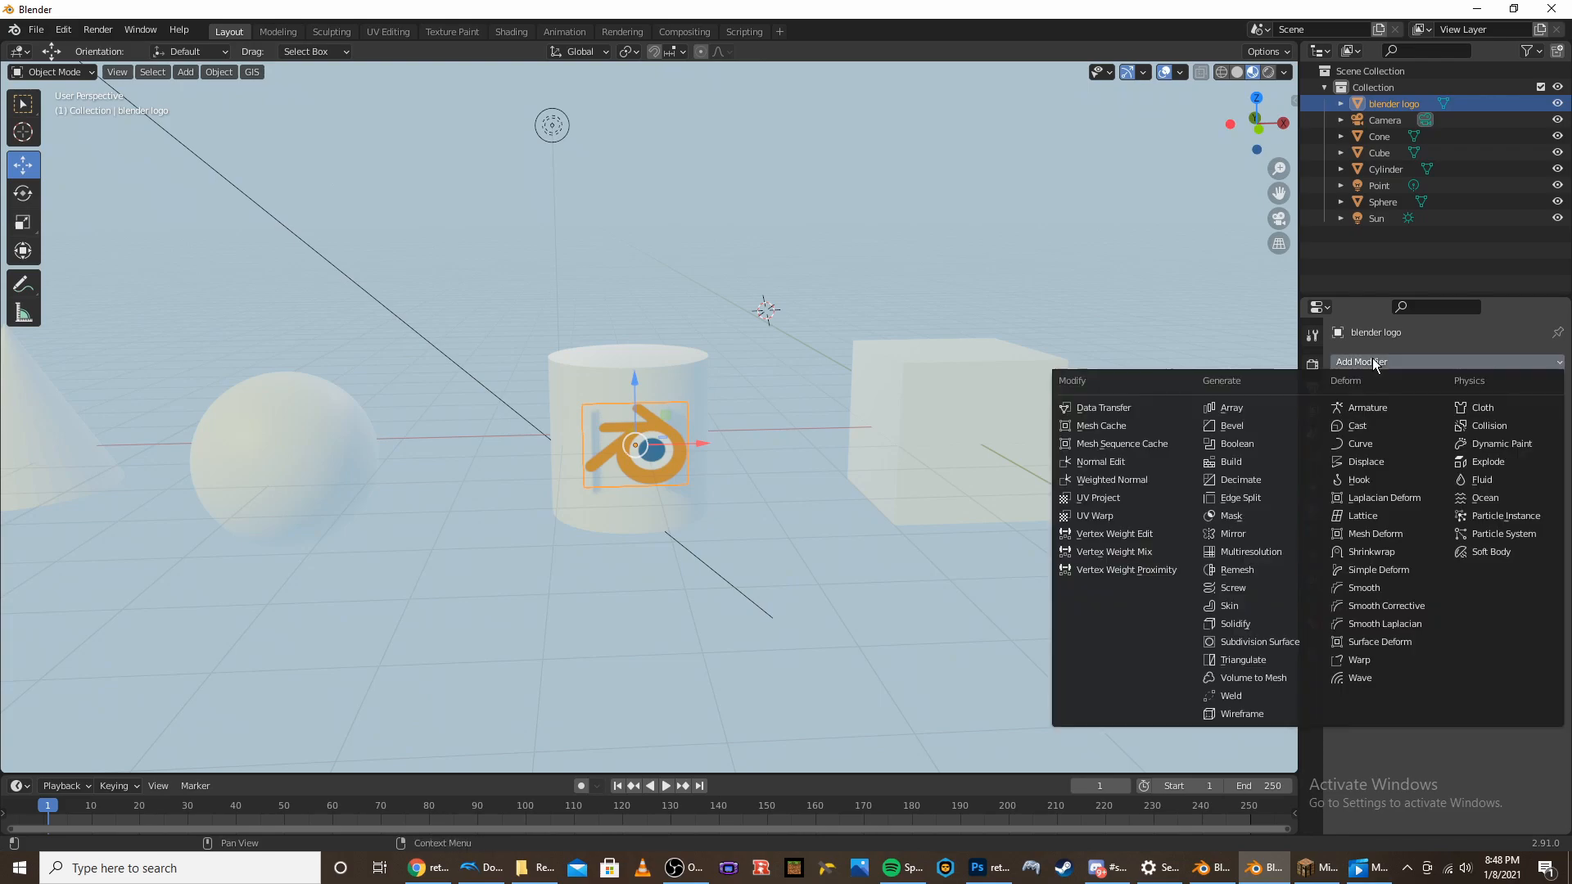
Give the logo plane a Simple Subdivision modifier and a Shrinkwrap modifier targeting the shape
click(1258, 642)
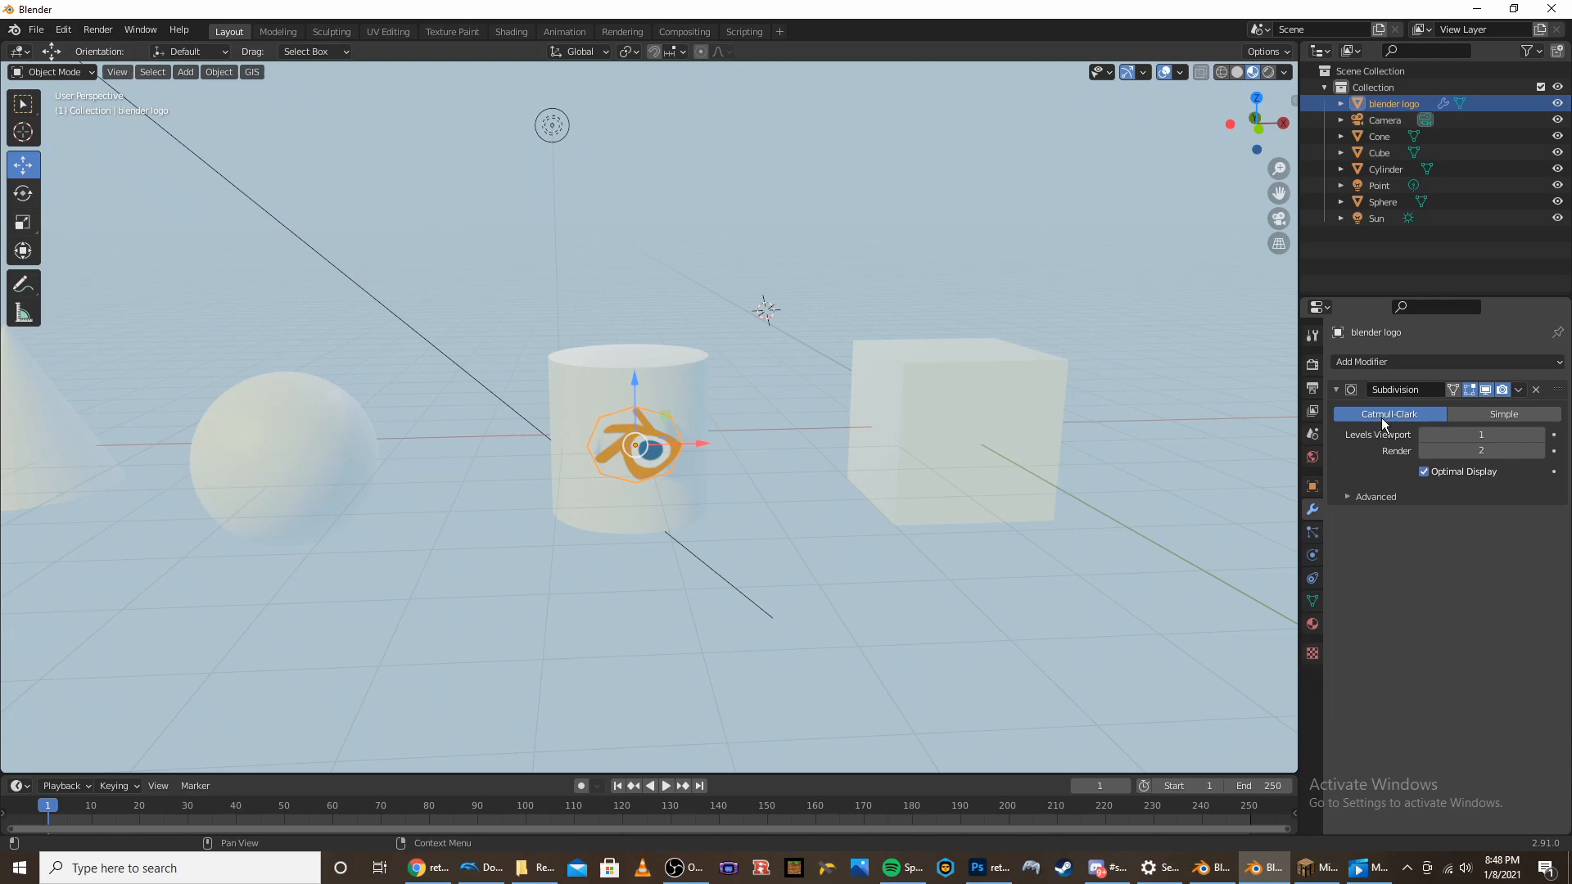
click(1504, 414)
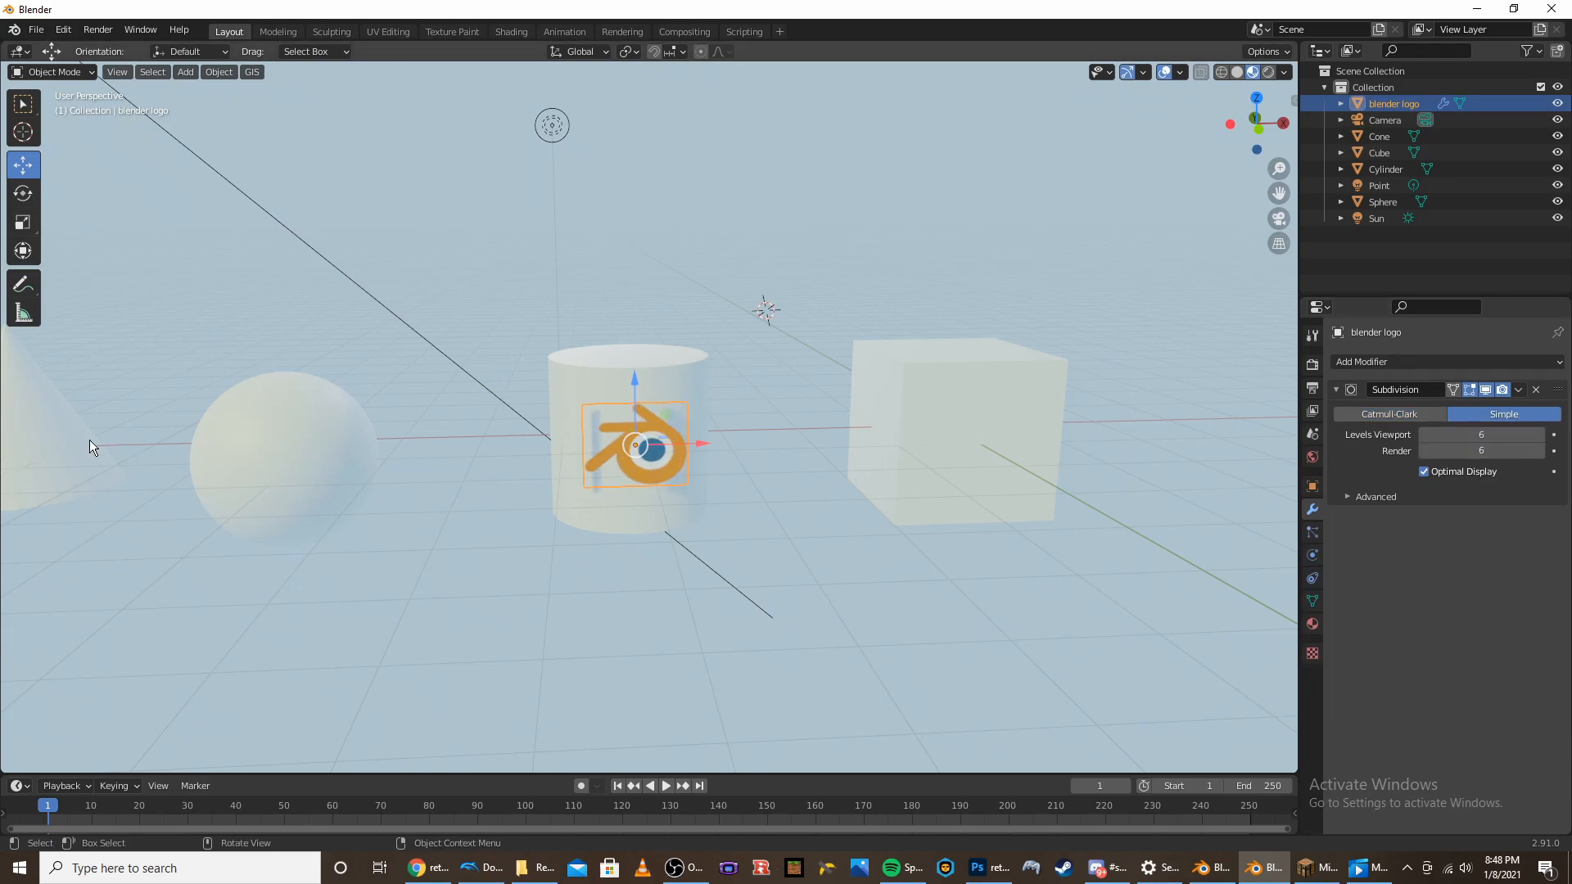
click(1360, 361)
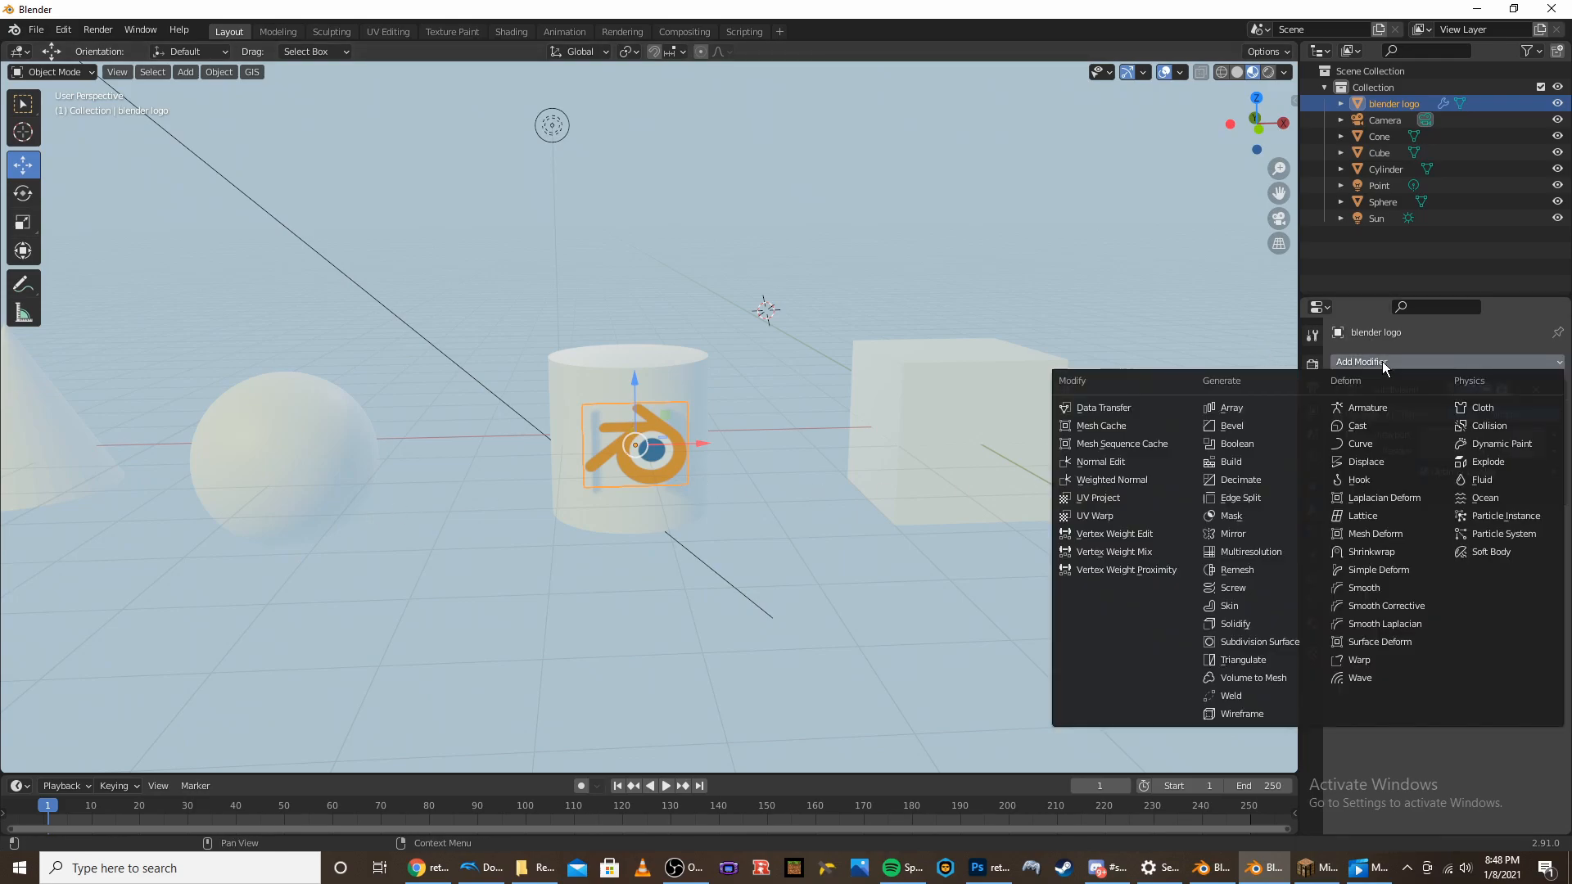
mouse_move(1370, 551)
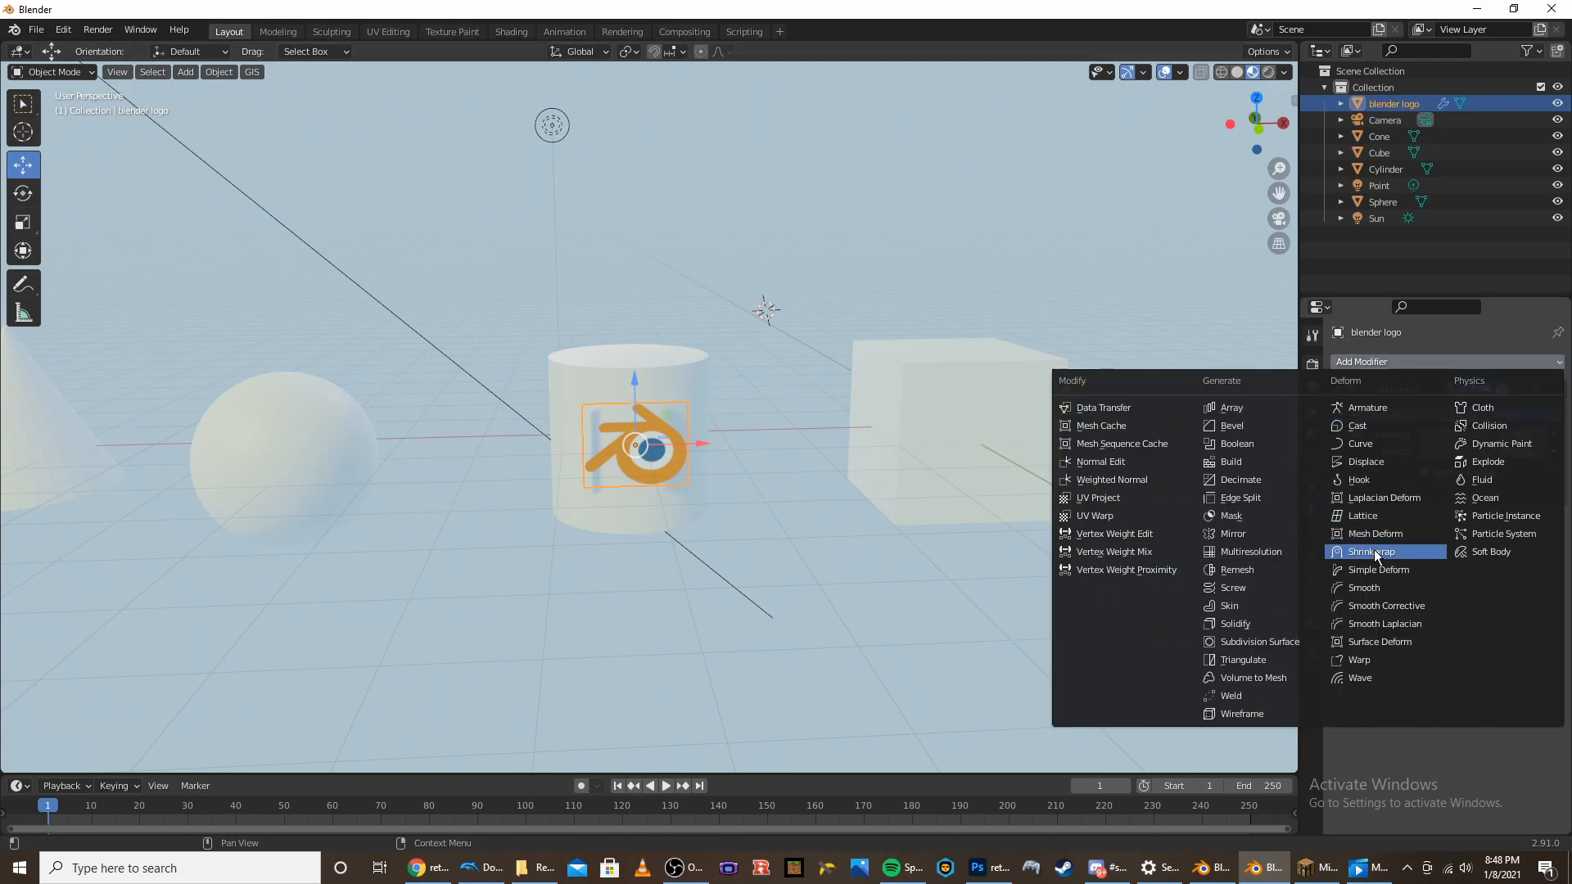
click(1375, 551)
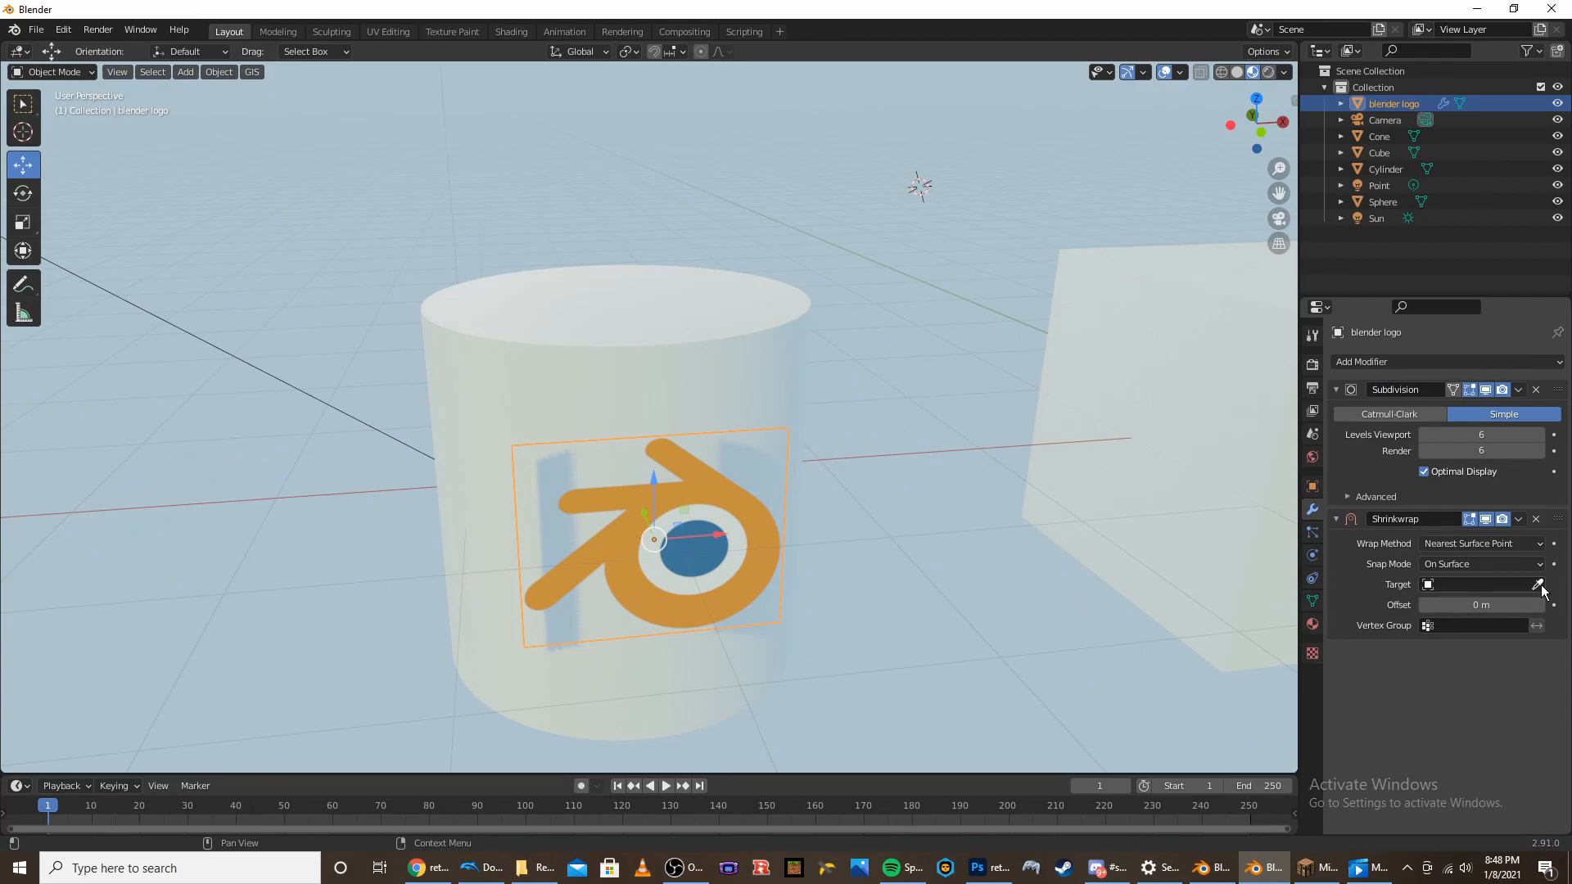
click(1541, 584)
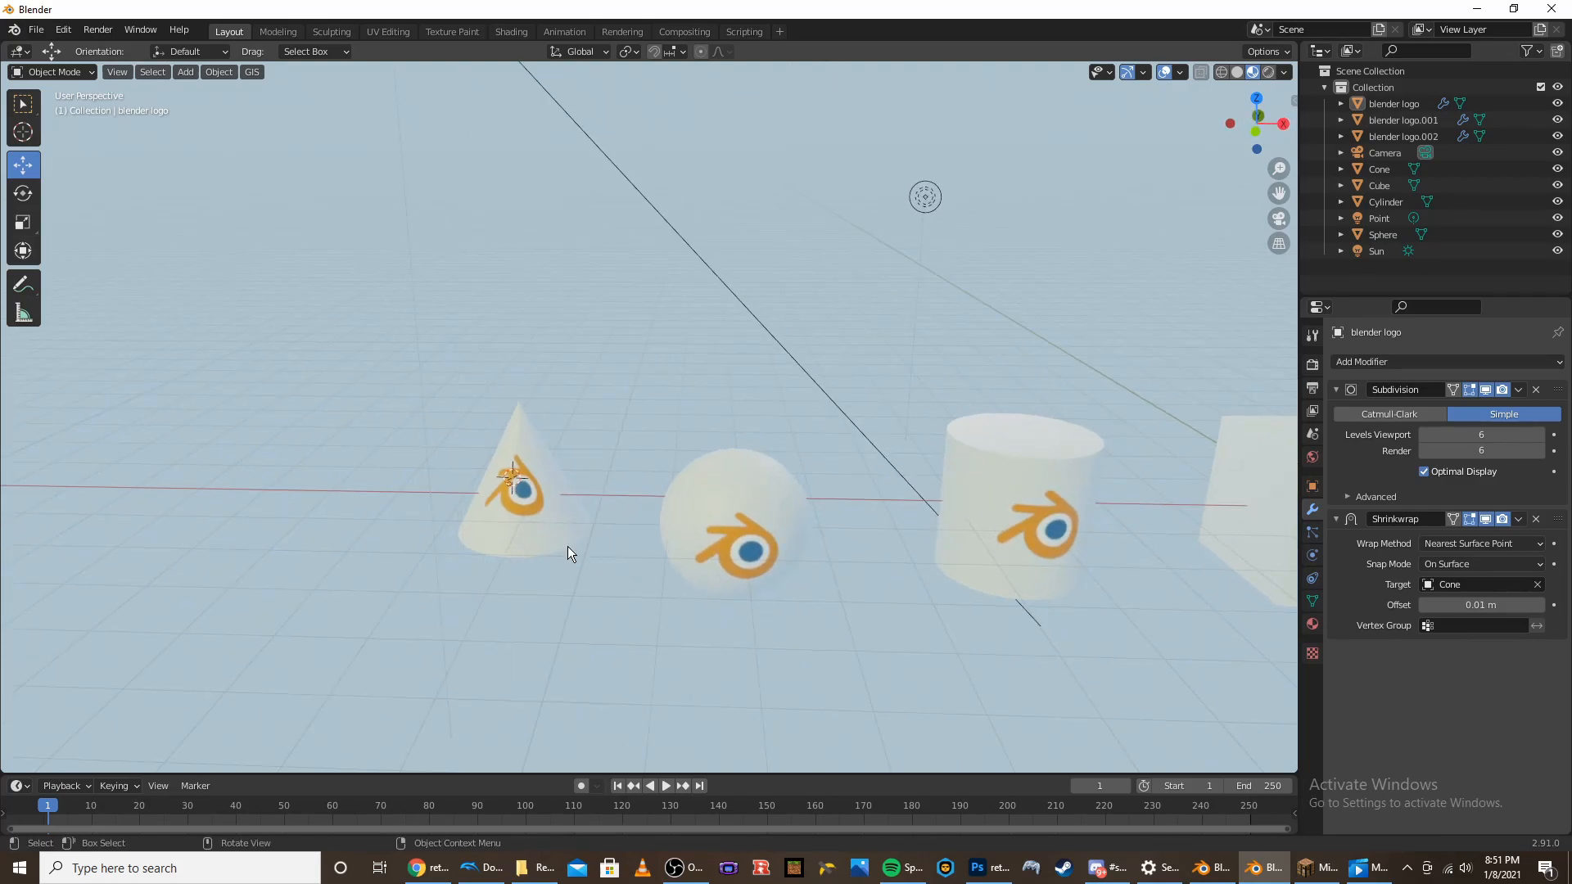
Zoom in on the cone and scale its logo decal down
scroll(down, 3)
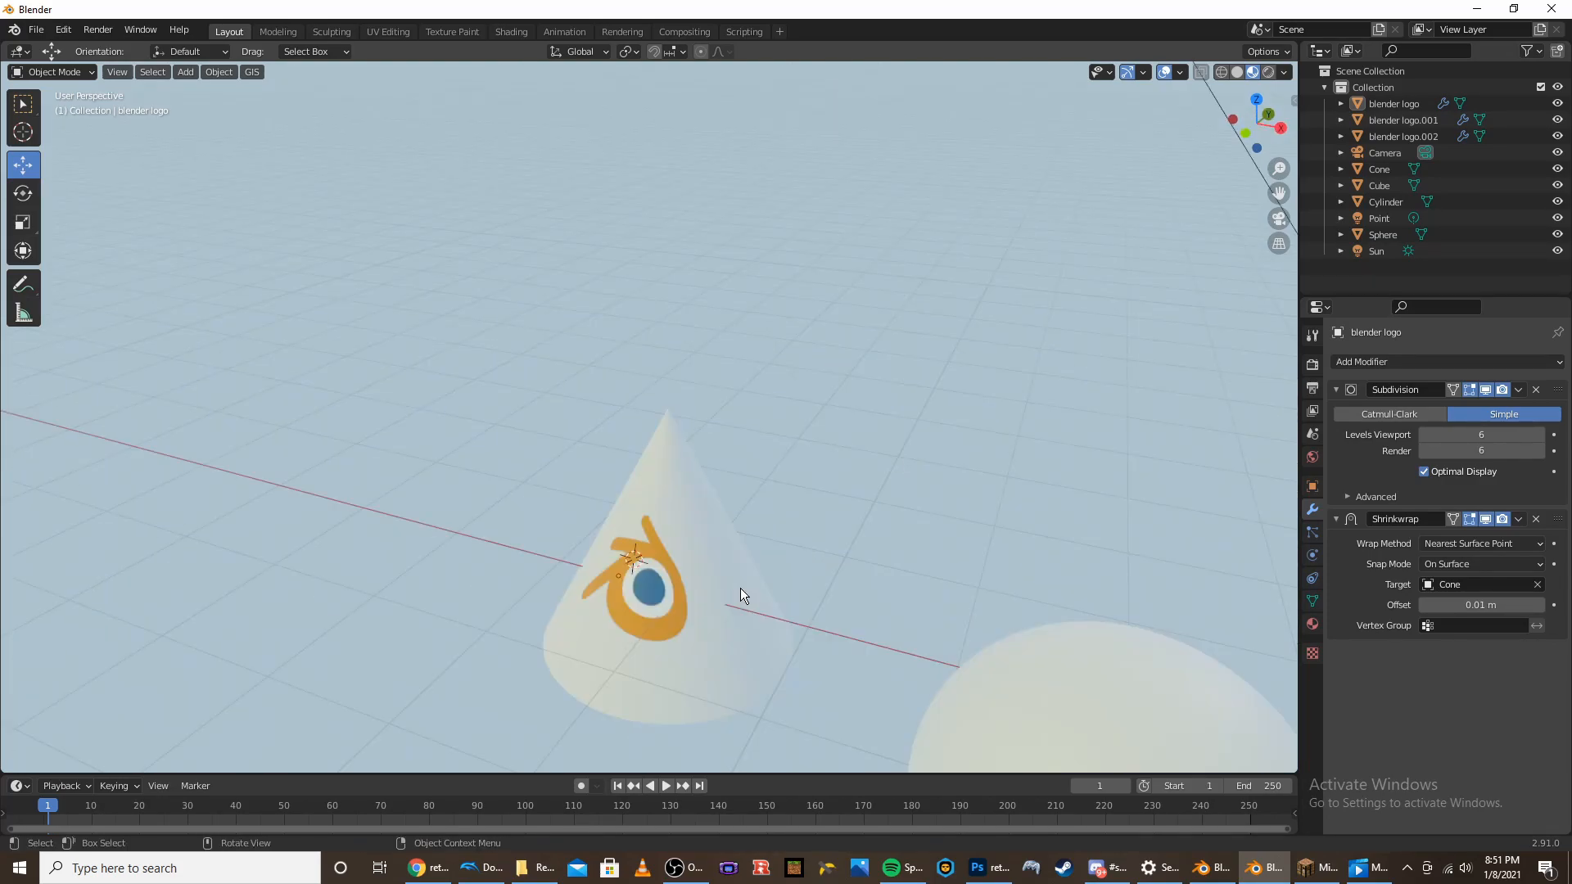
mouse_move(732, 609)
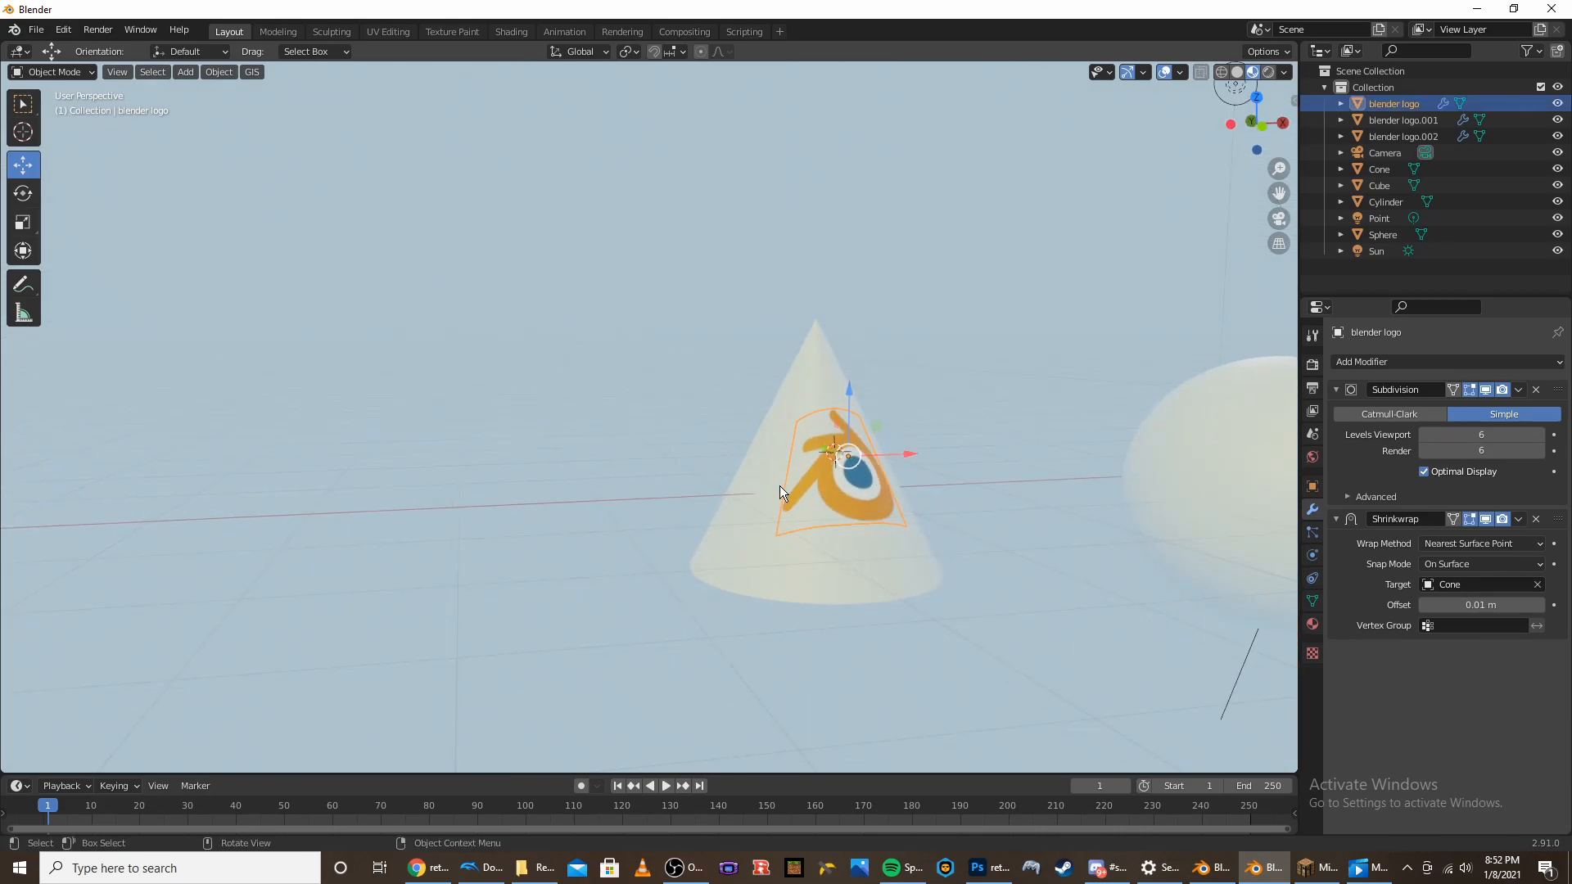
mouse_move(927, 451)
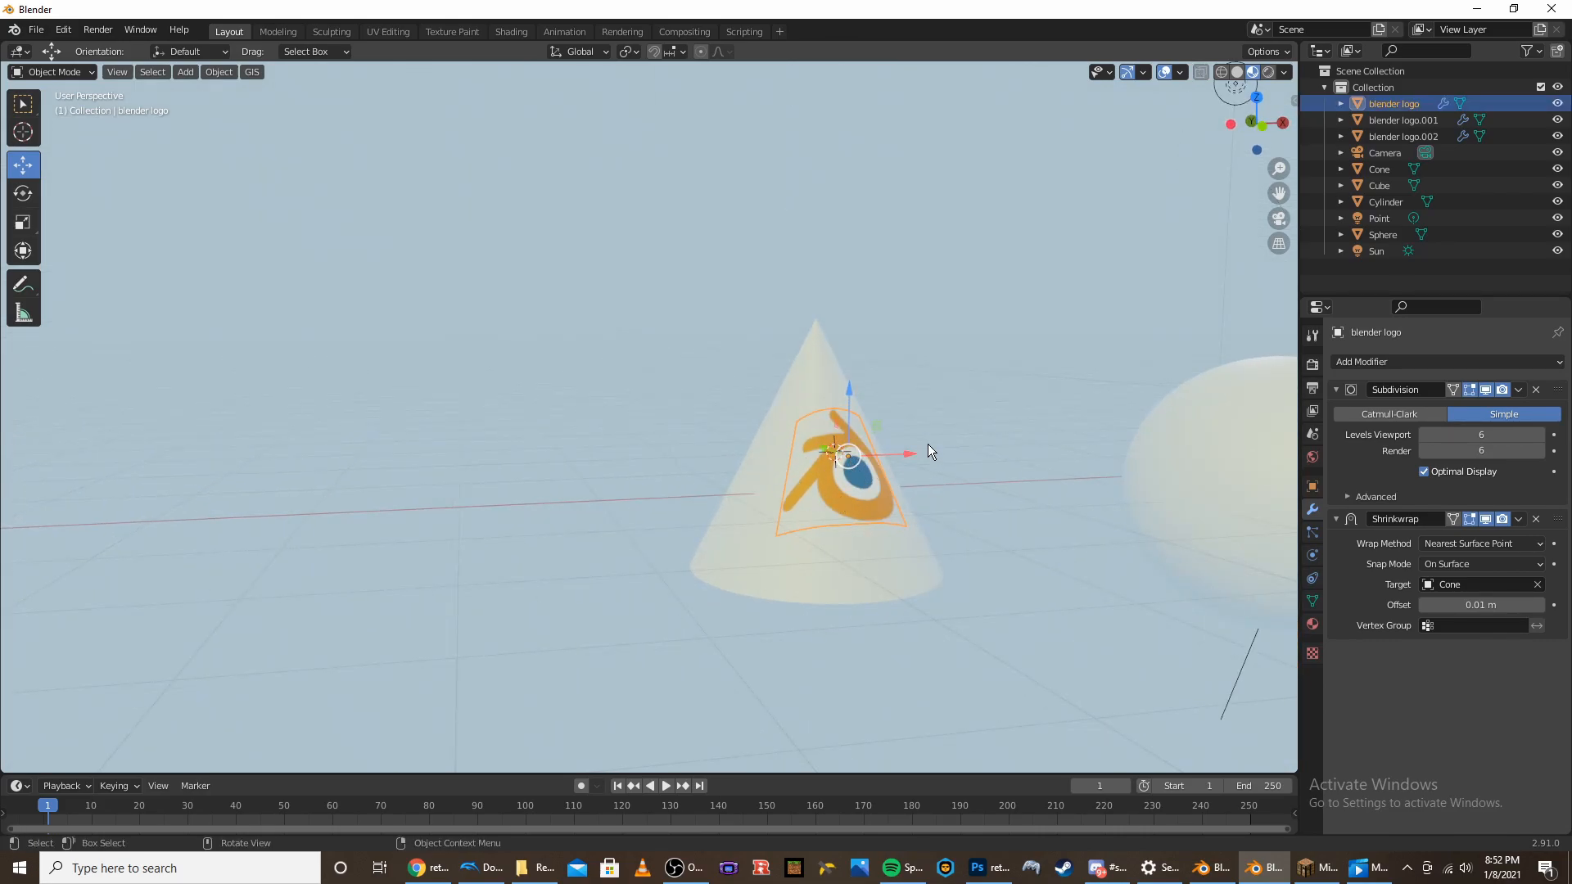
key(s)
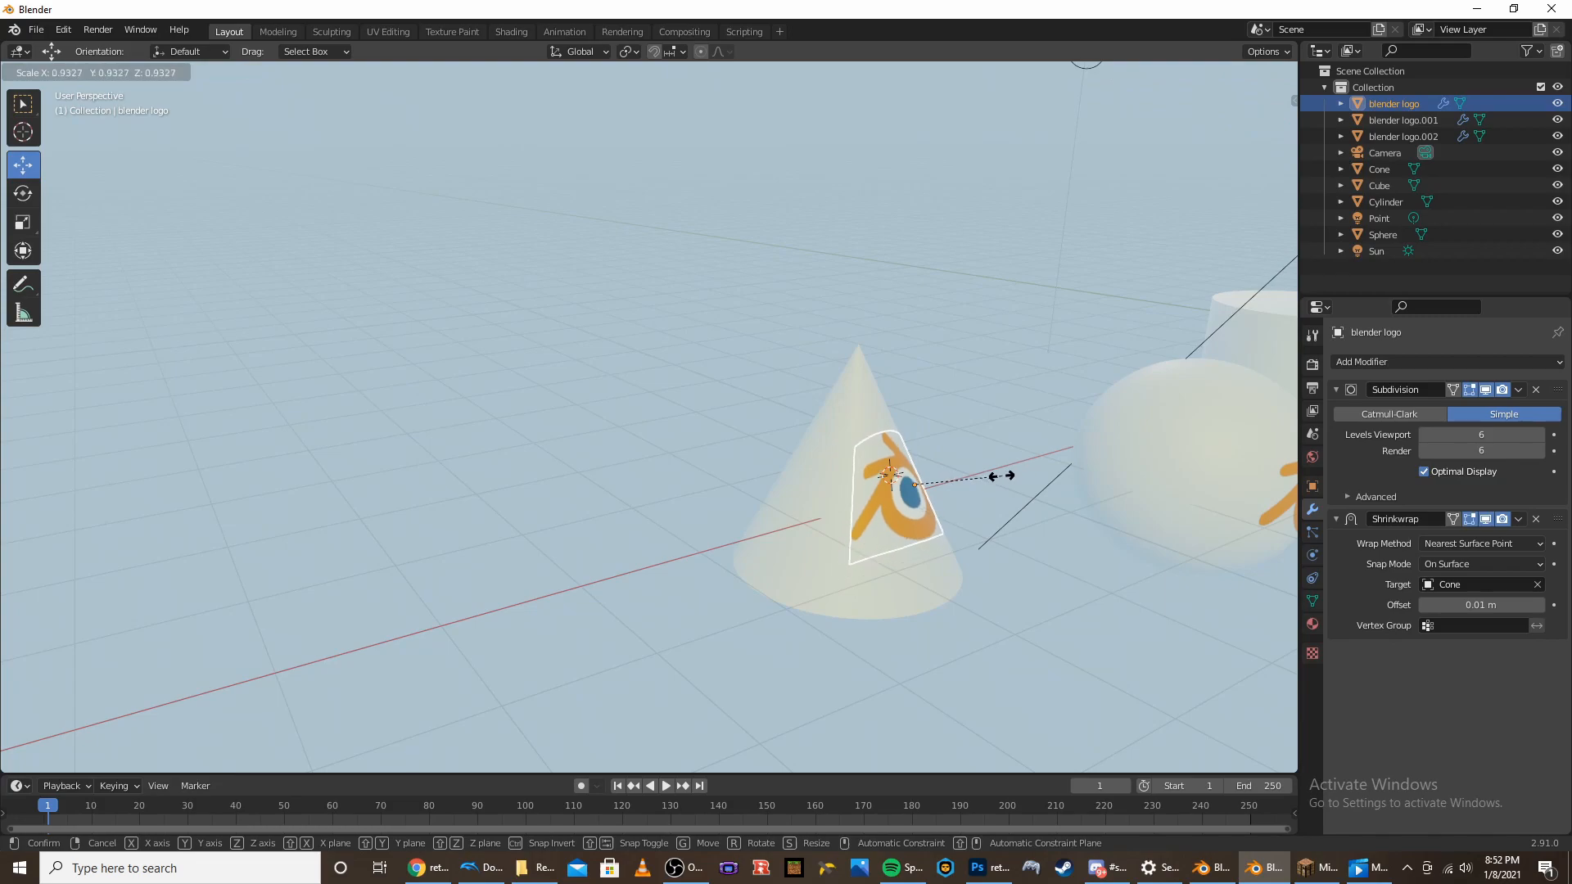
click(1008, 481)
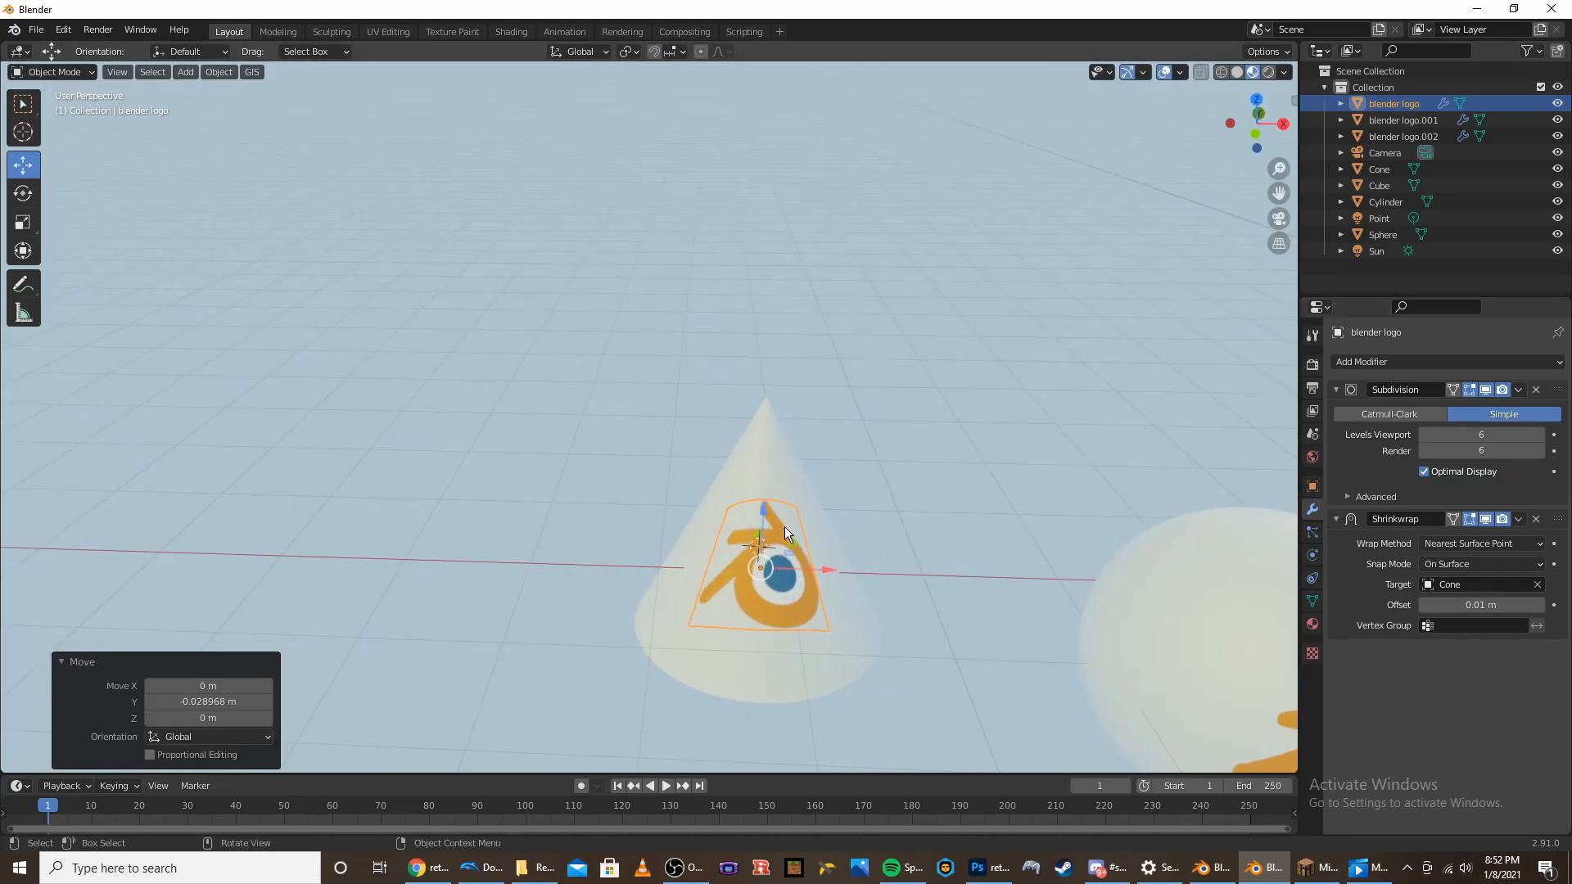
Apply the decal's Subdivision and Shrinkwrap modifiers, then toggle into Edit Mode
click(1517, 388)
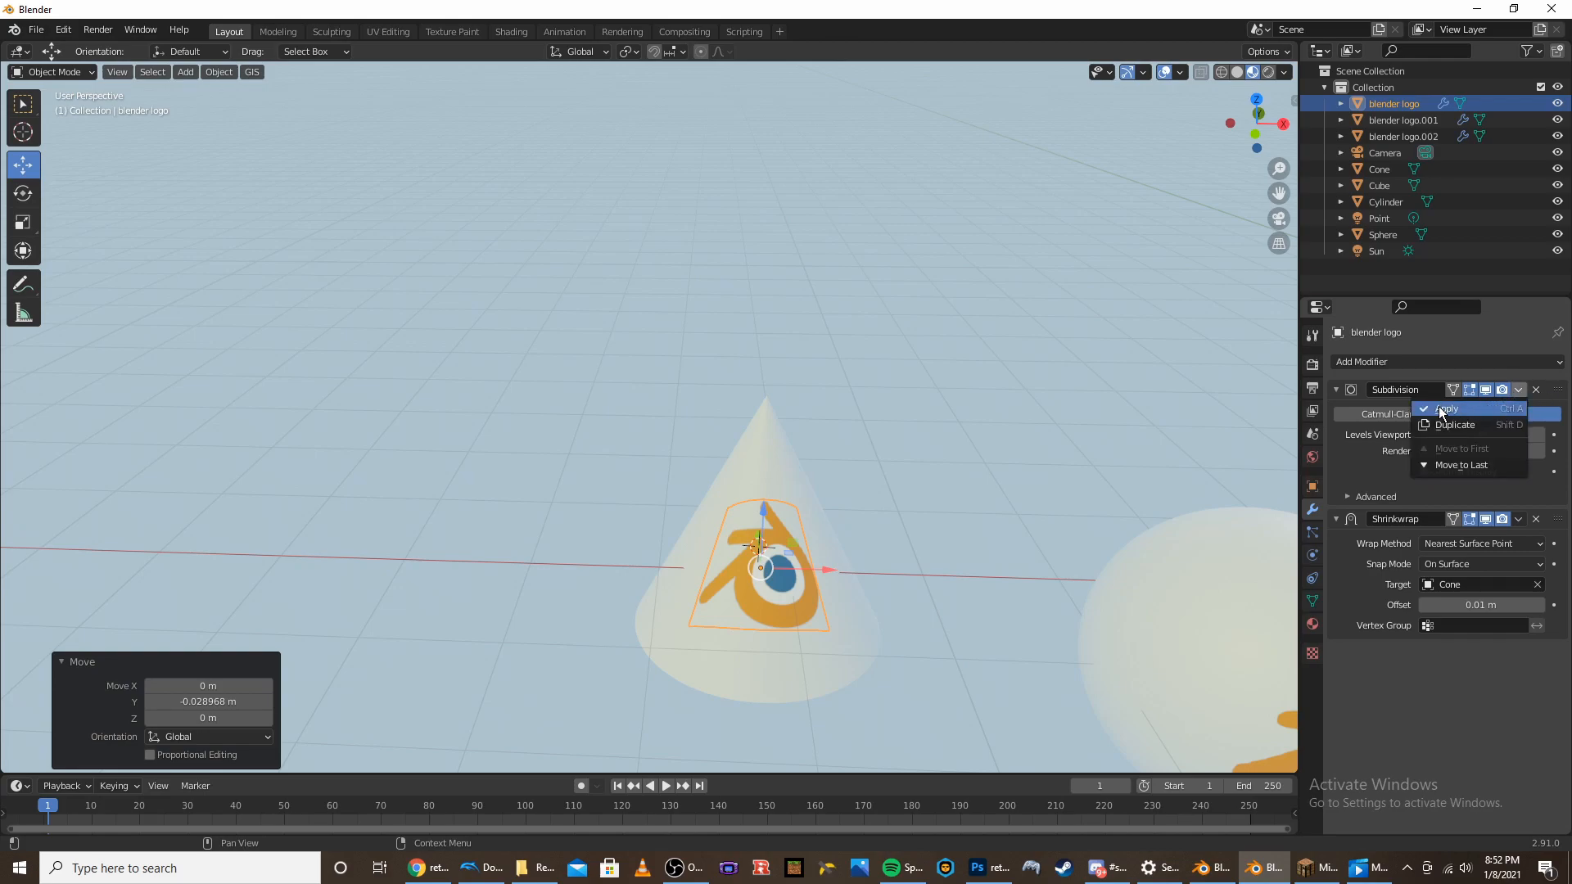
click(1448, 407)
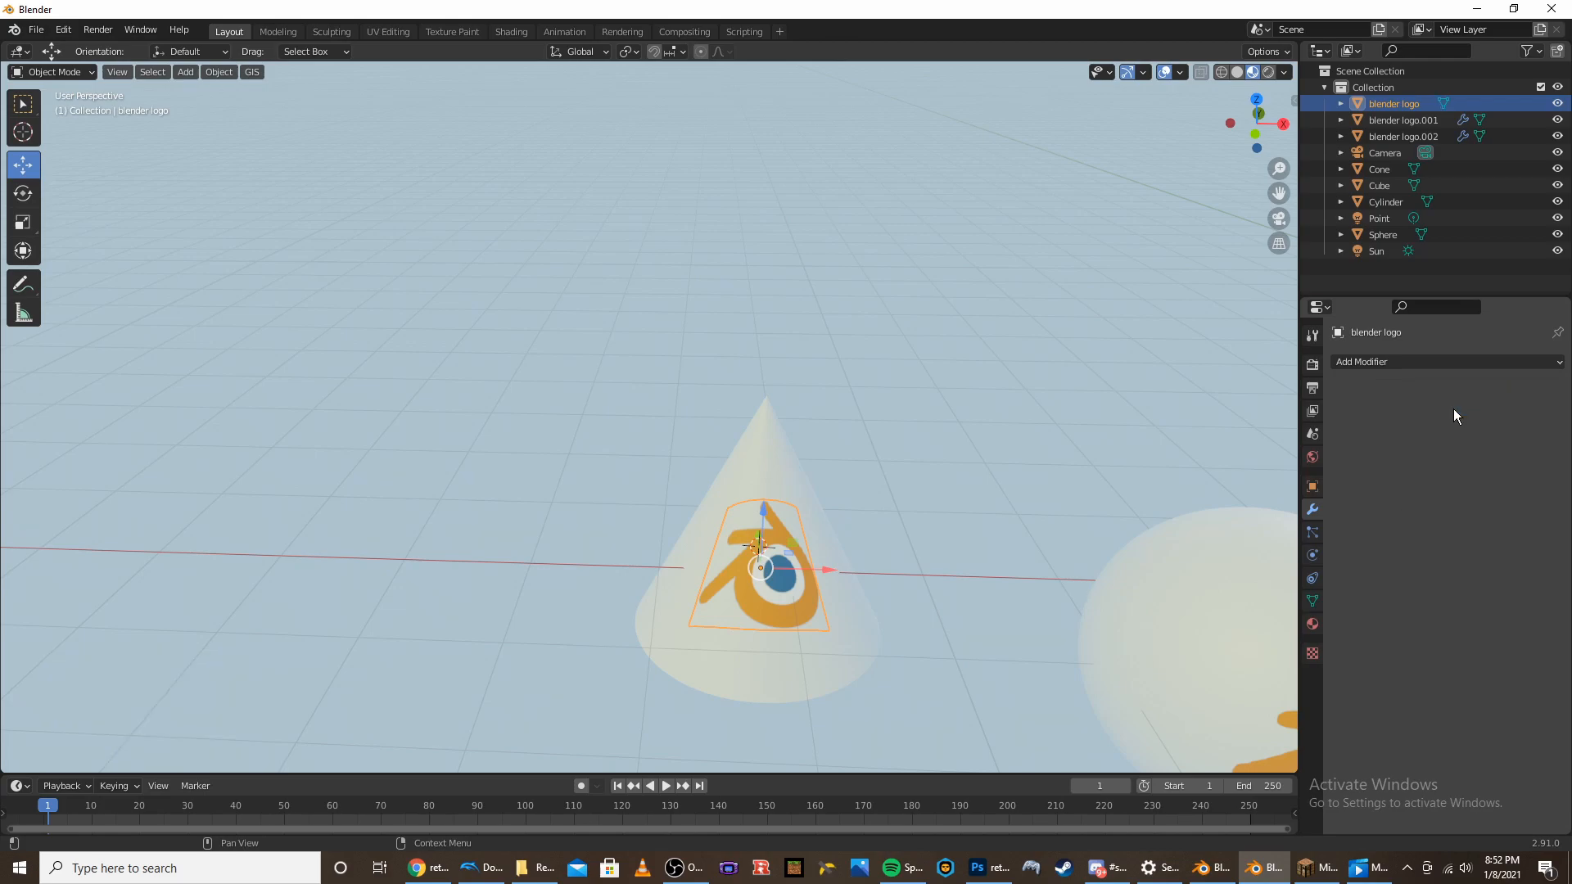
key(Tab)
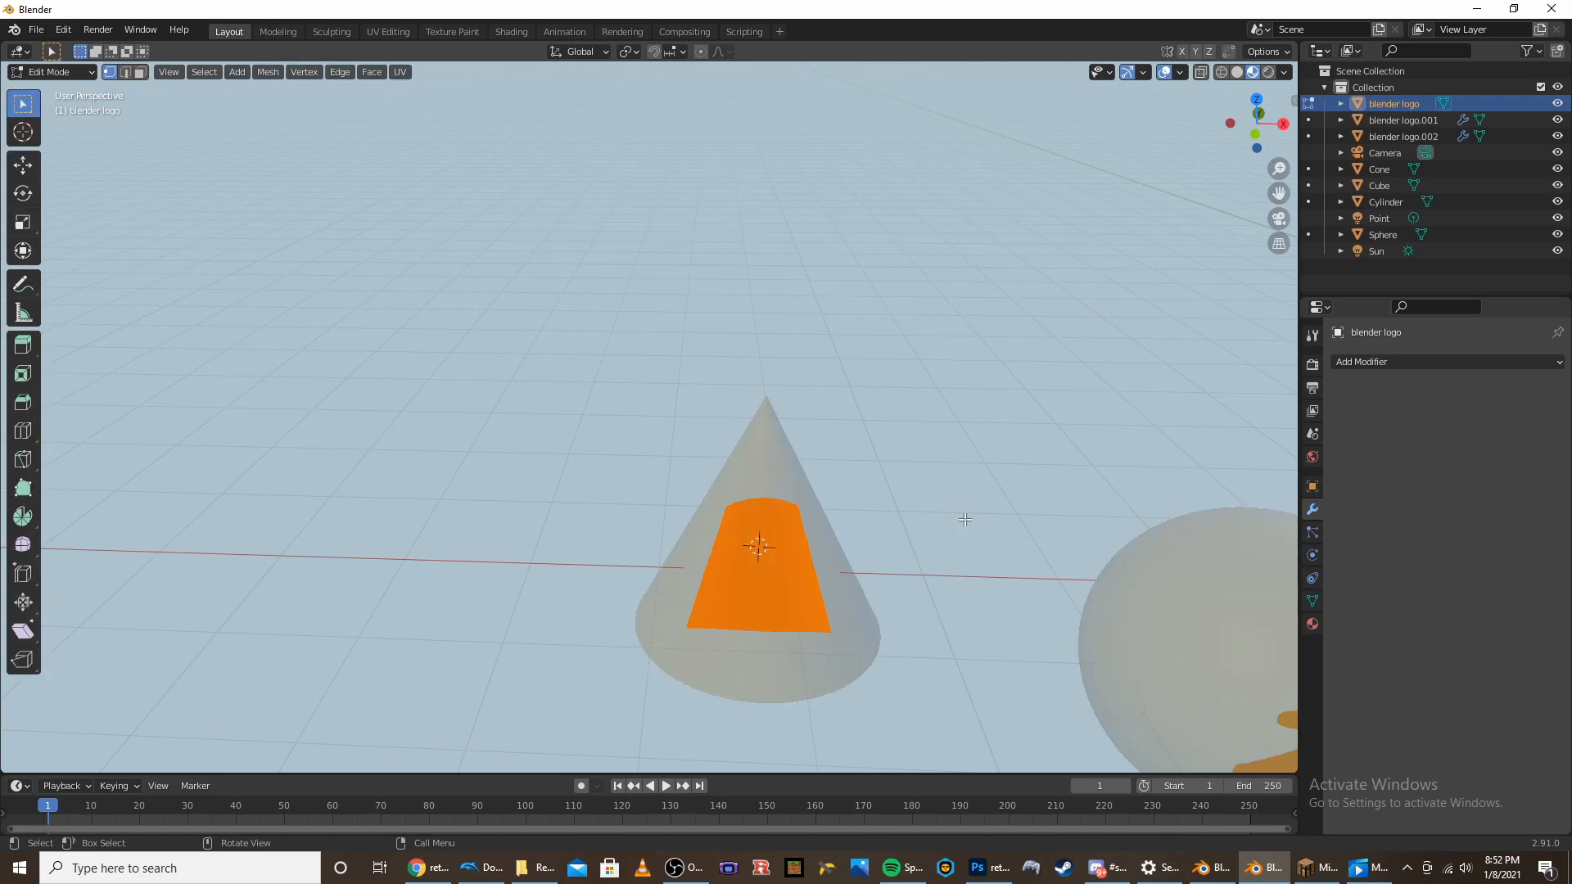
click(398, 72)
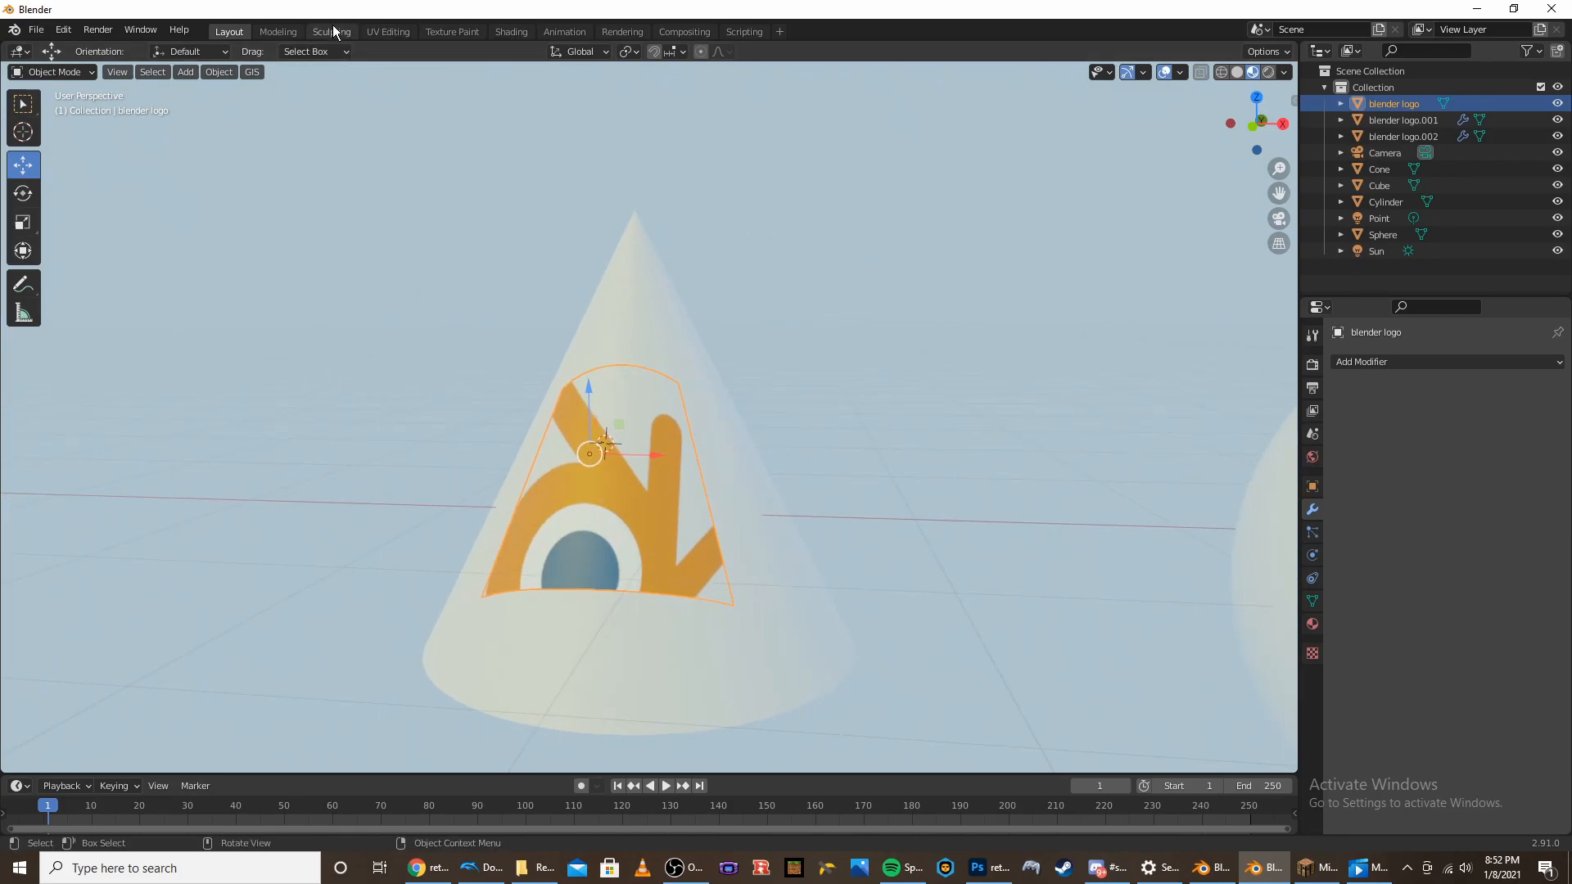
In the UV Editing workspace, scale the cone decal's UVs over the logo image
click(388, 32)
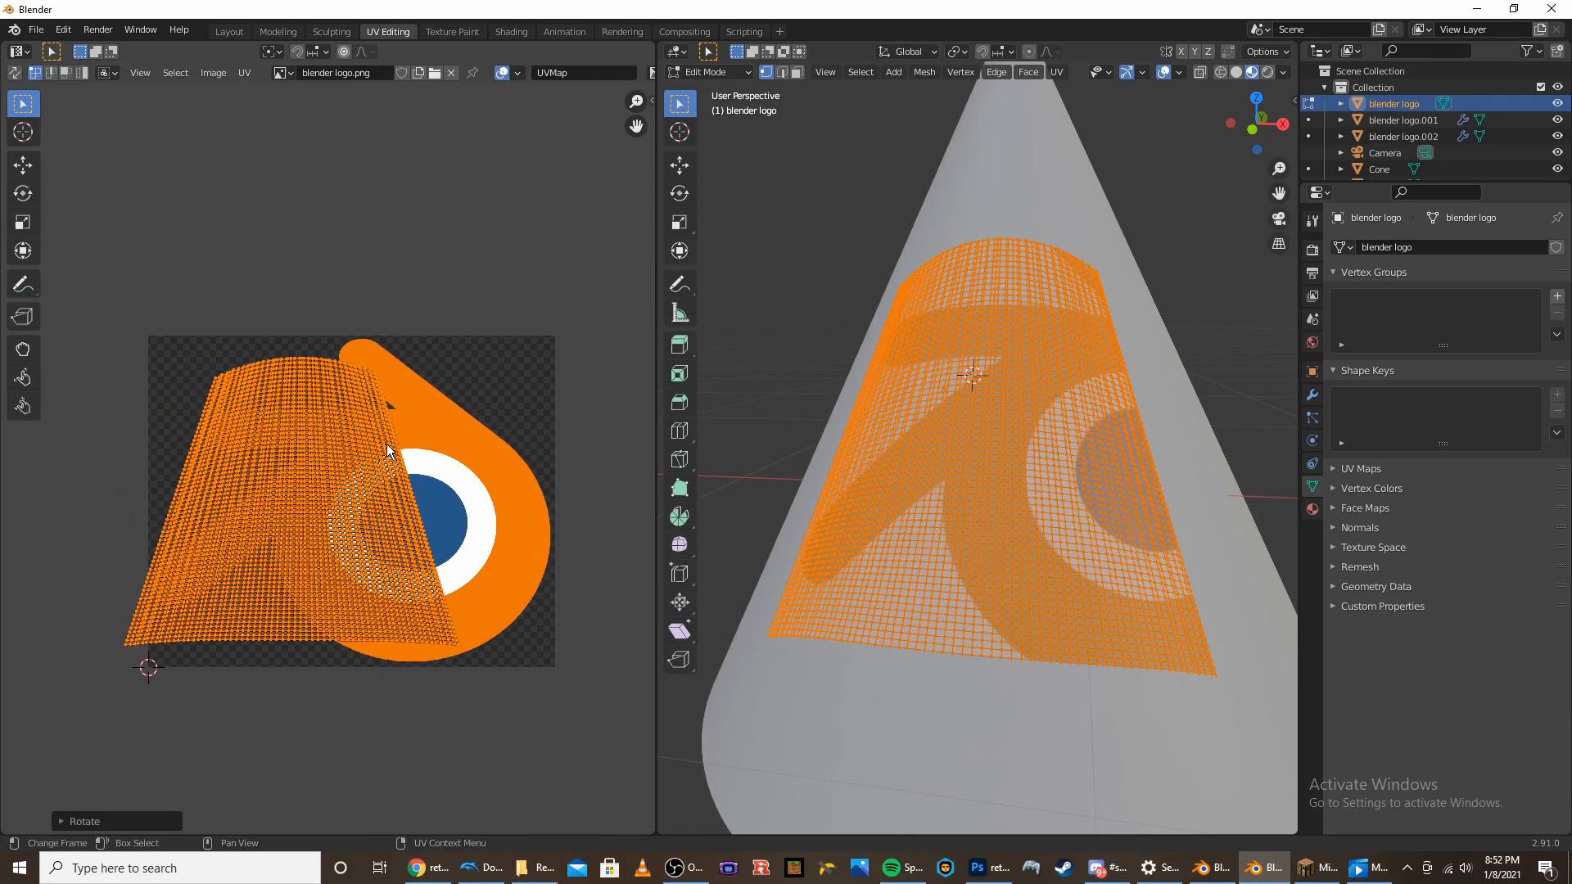
key(s)
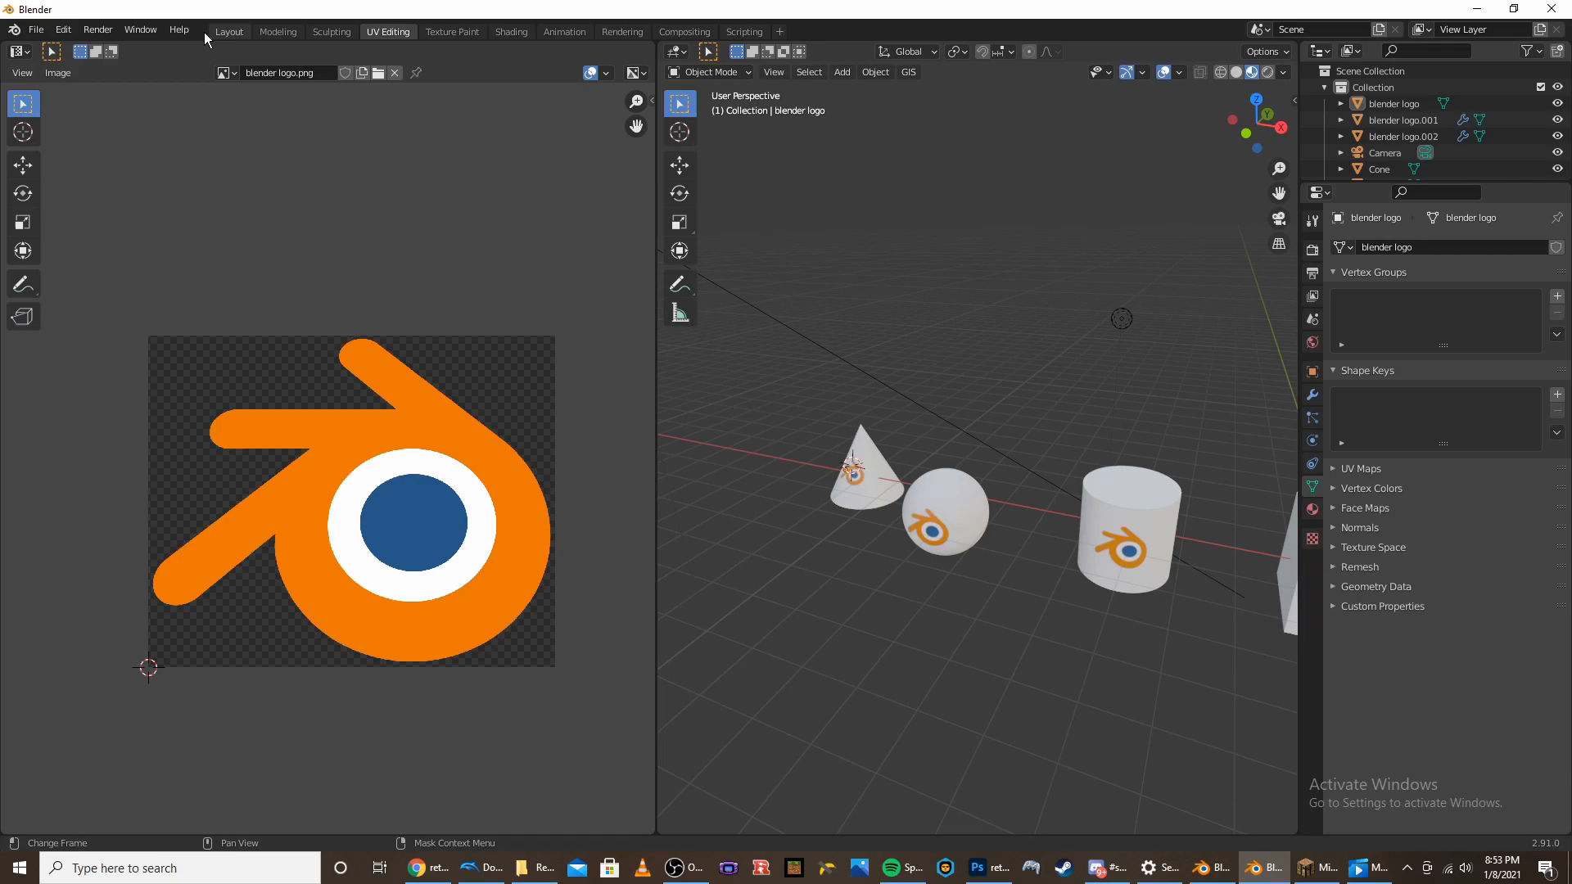
mouse_move(229, 31)
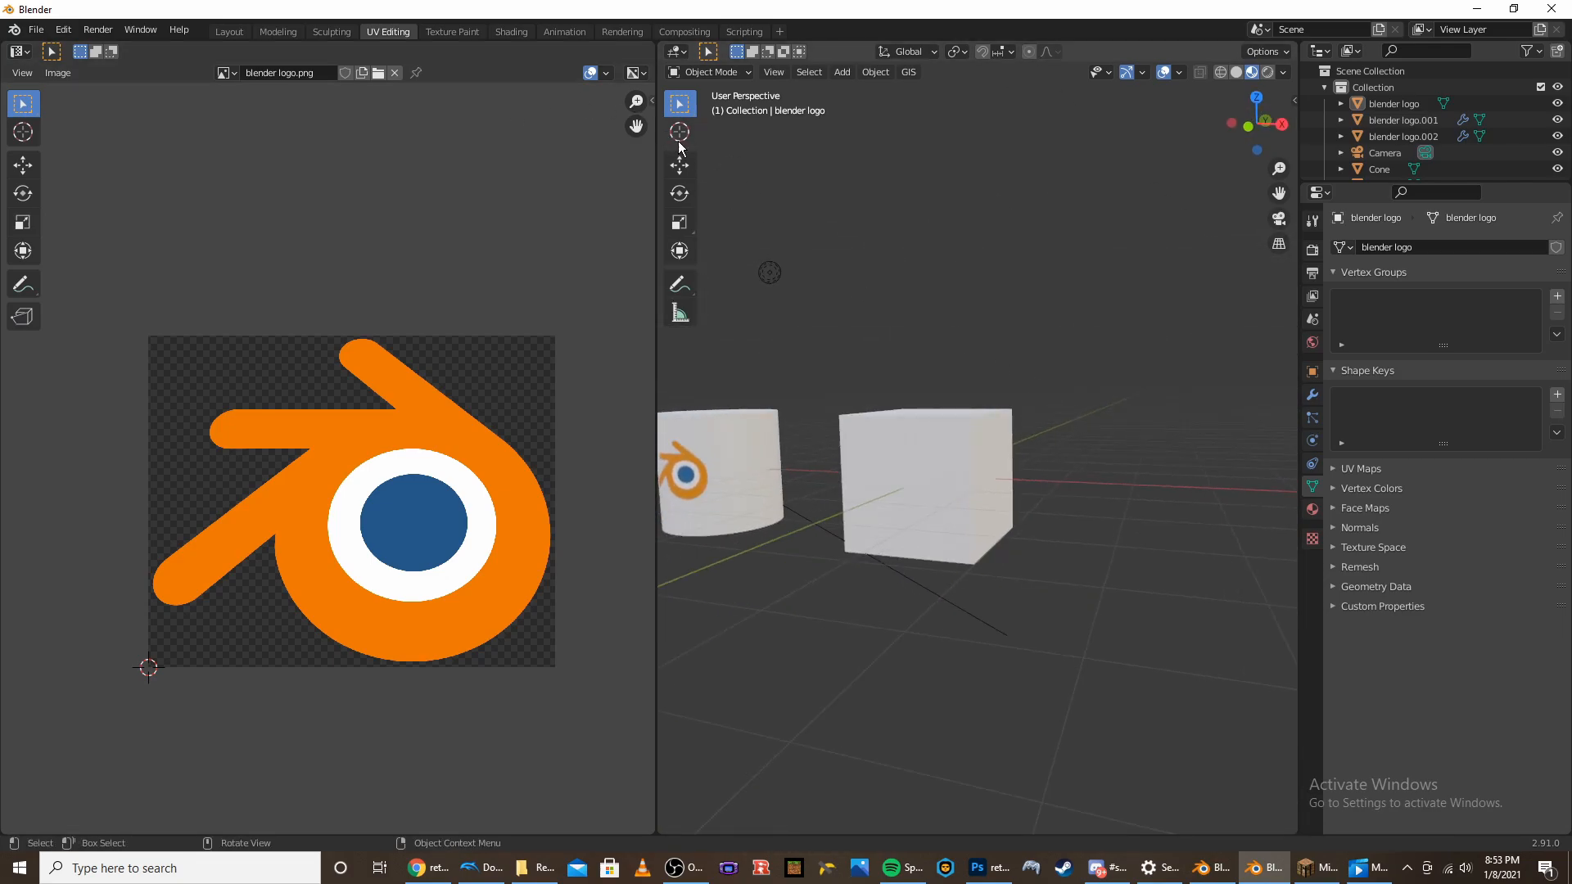
Return to the Layout workspace with the cg matter plane on the cube's front face
click(227, 32)
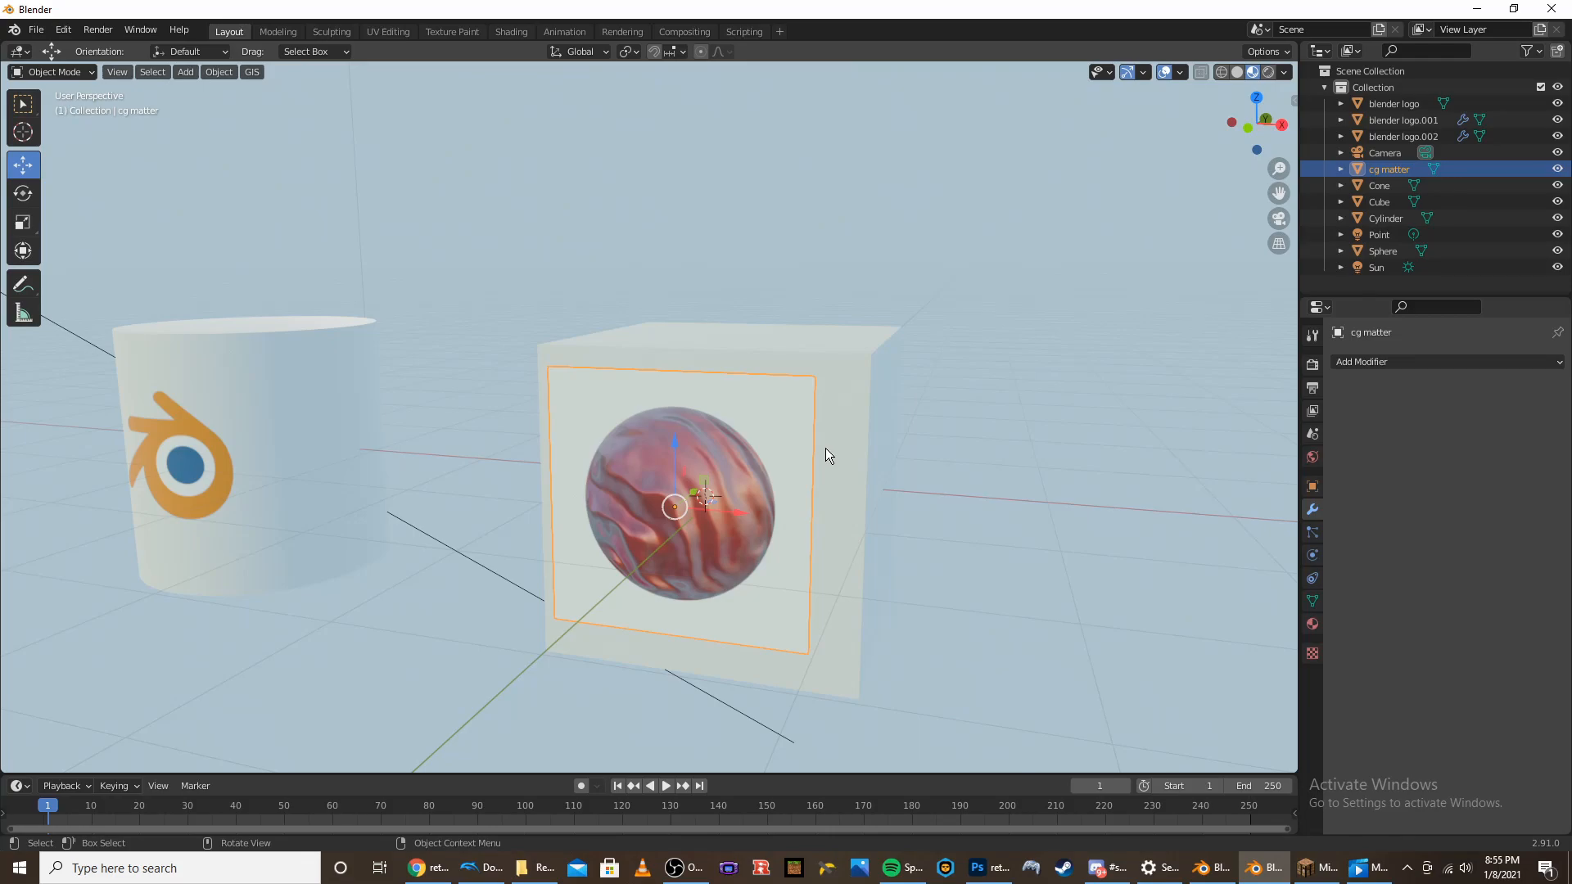
mouse_move(947, 429)
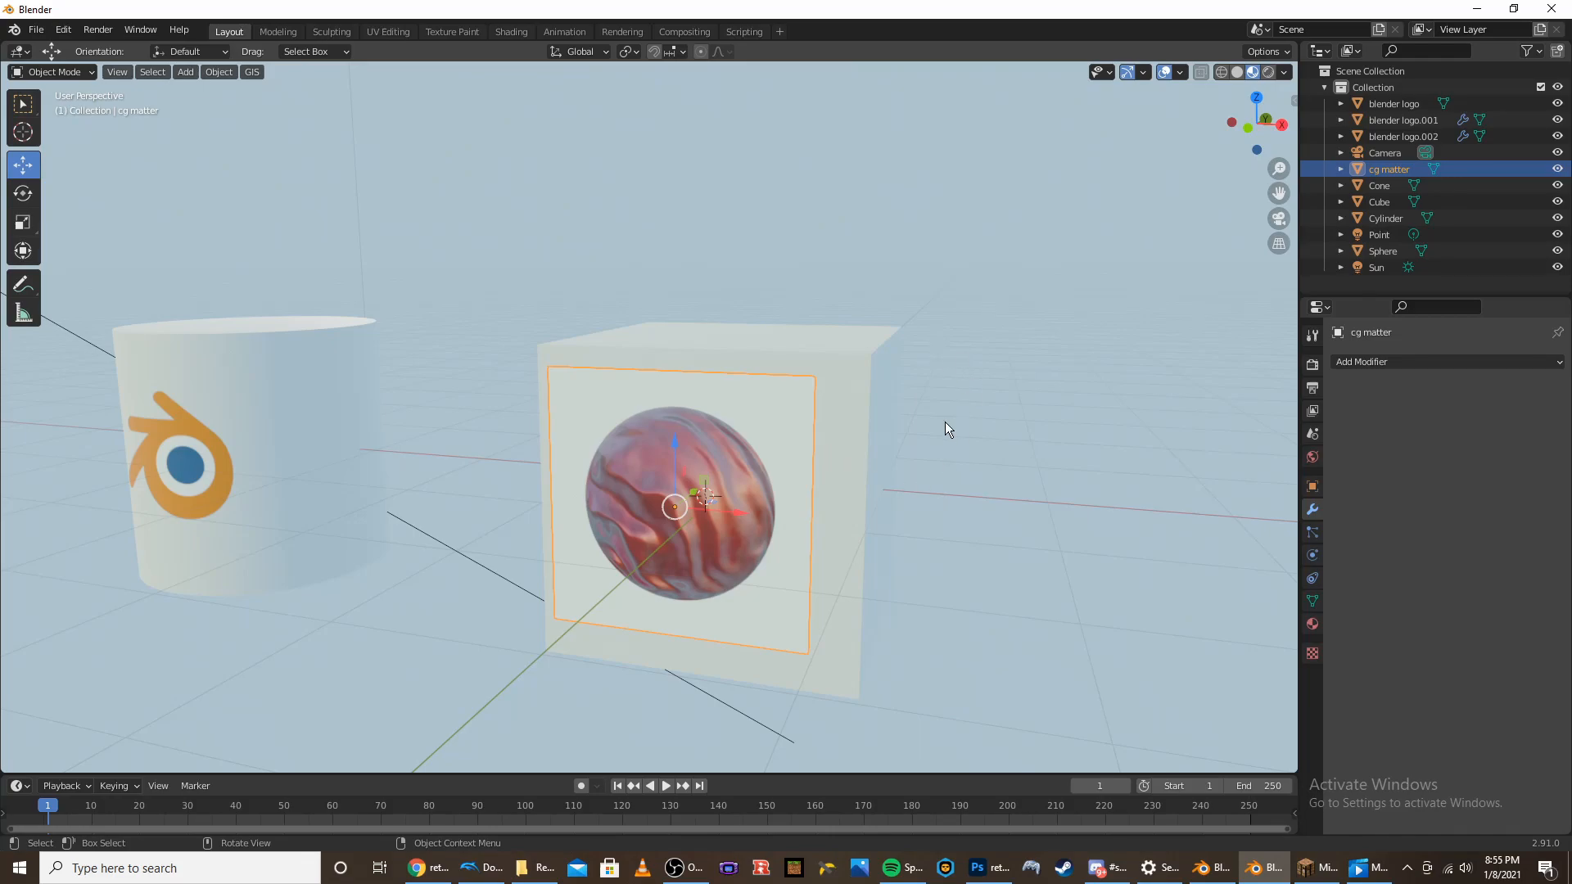
mouse_move(707, 215)
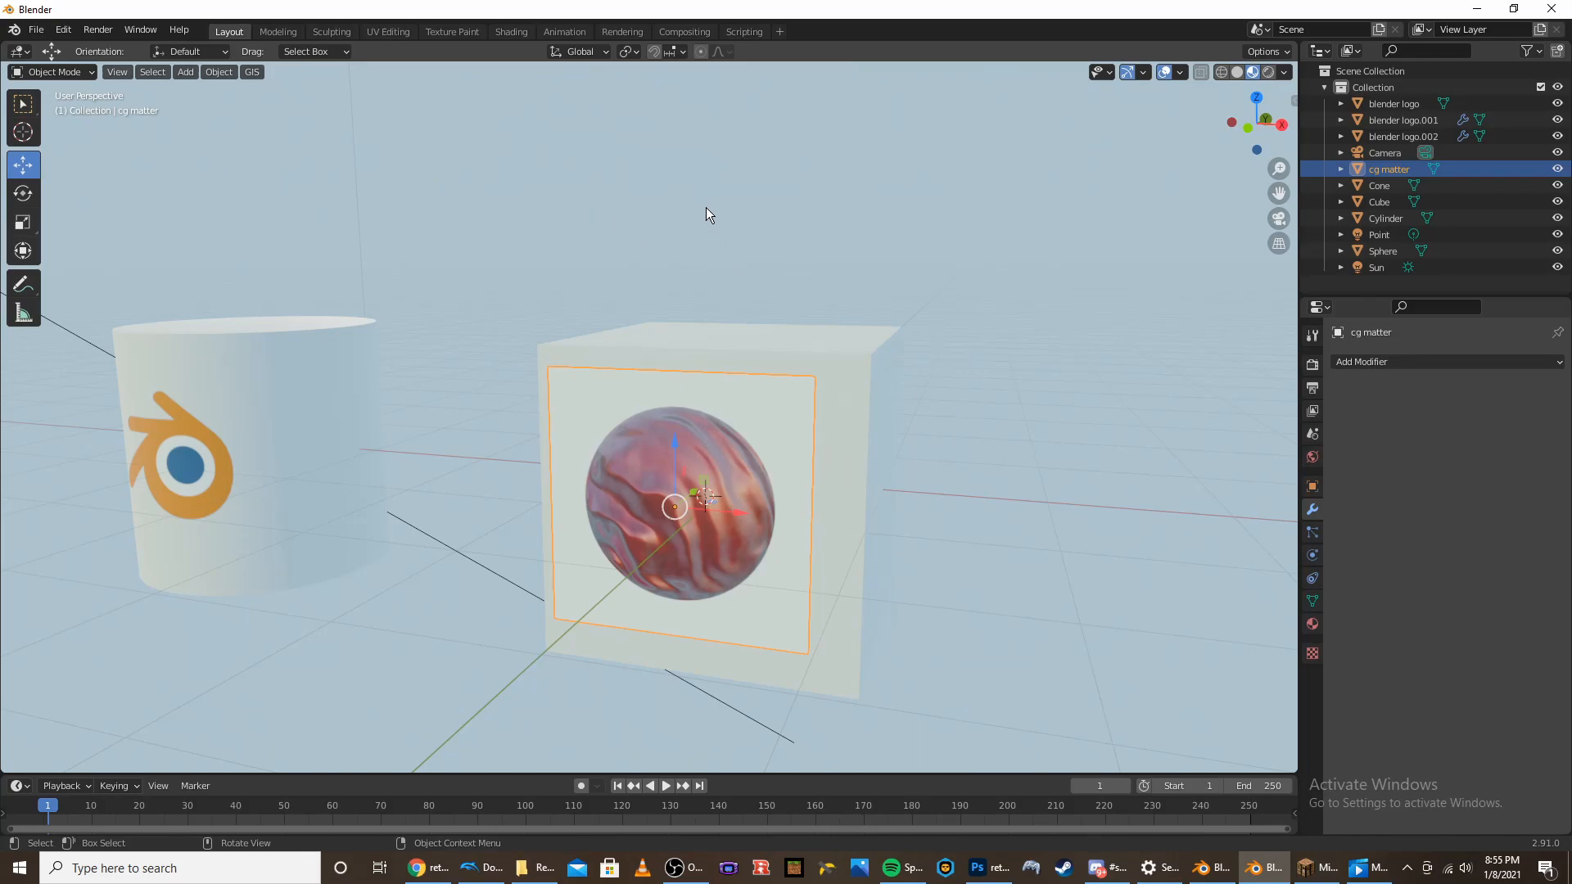
mouse_move(669, 419)
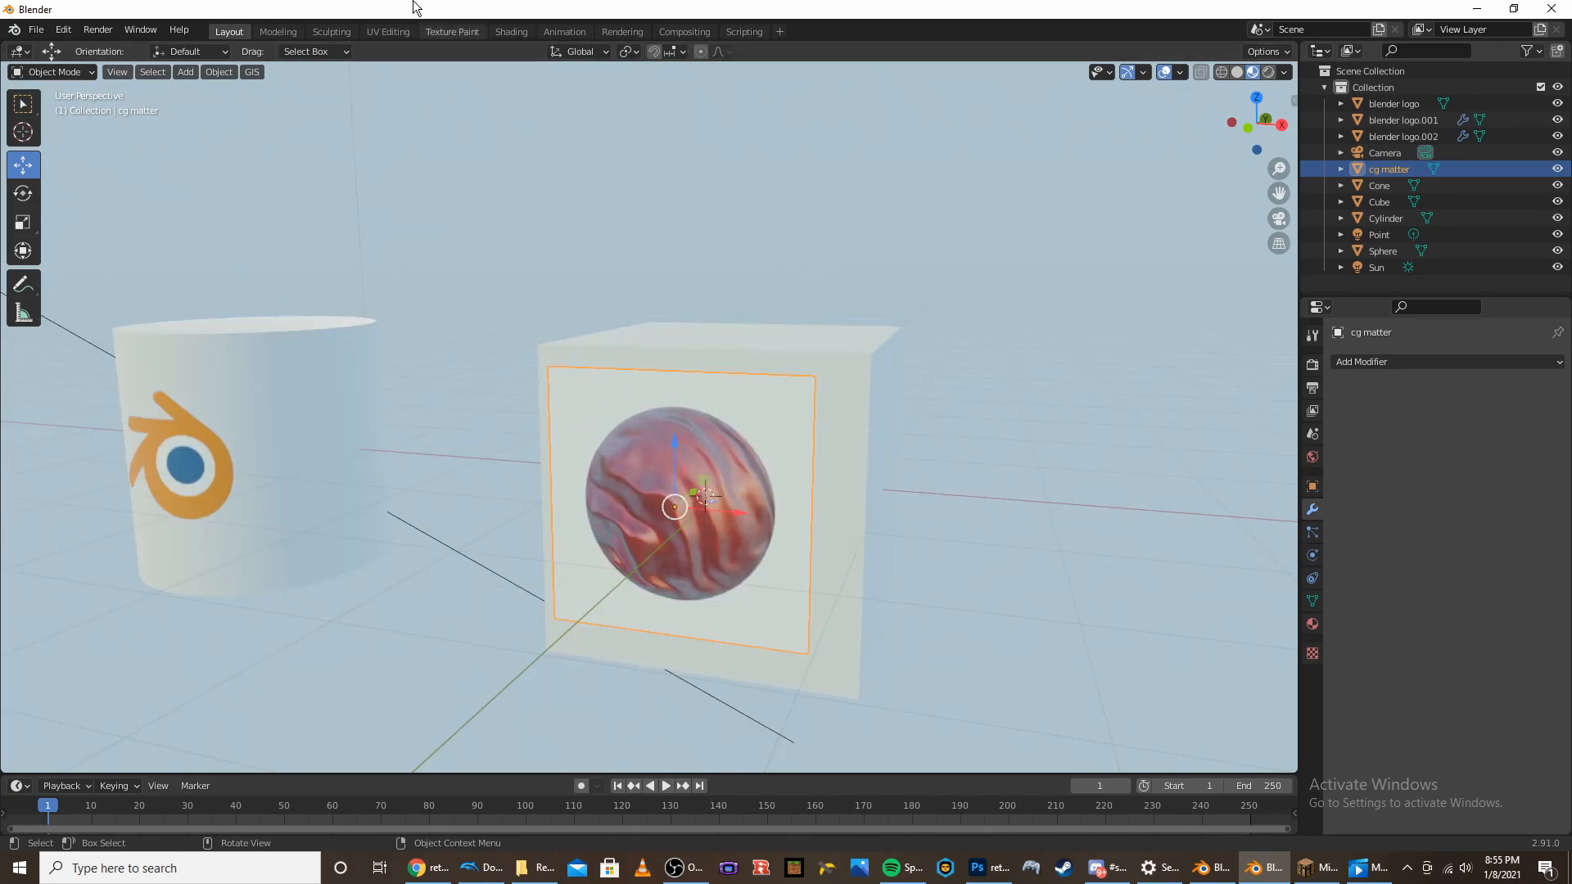
In the Shading workspace, add a Mix Shader and a ColorRamp to the cg matter material
click(510, 31)
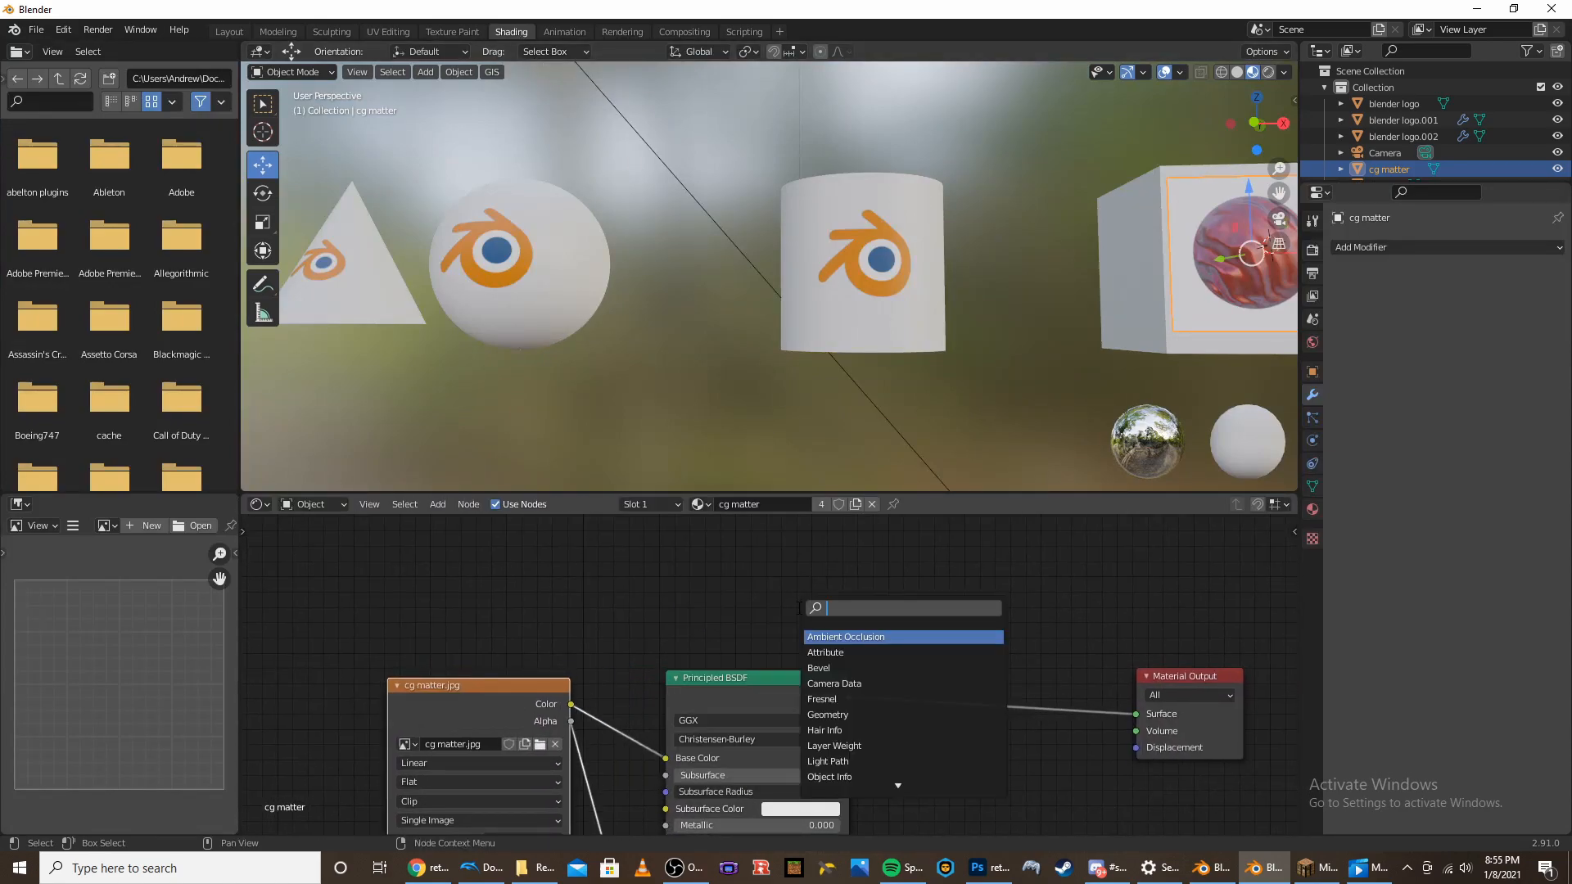
text(mix)
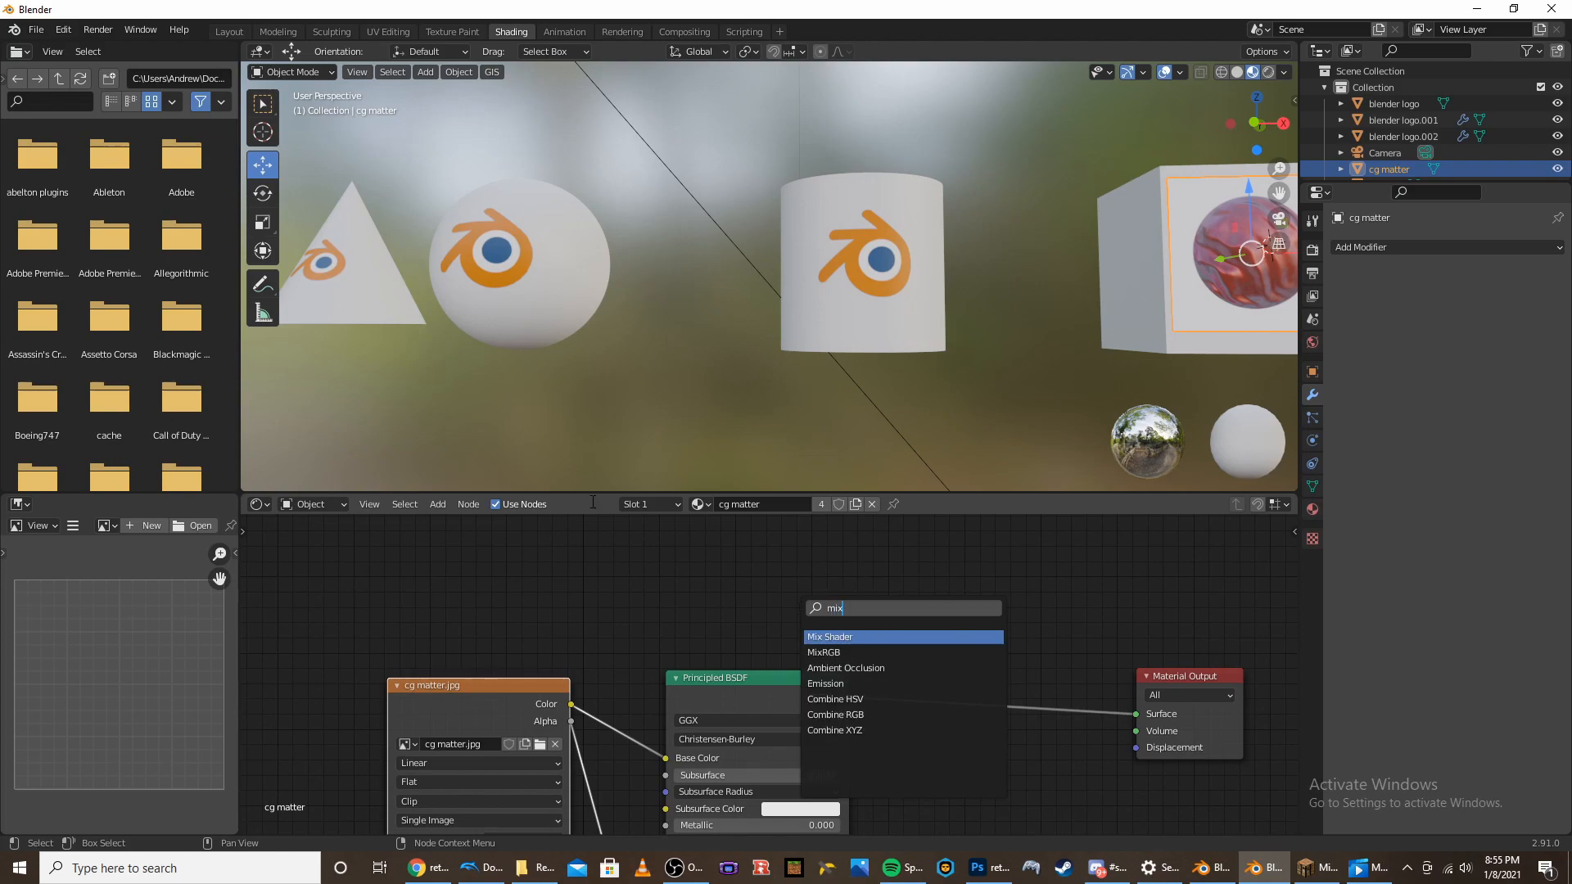
click(830, 637)
text(c)
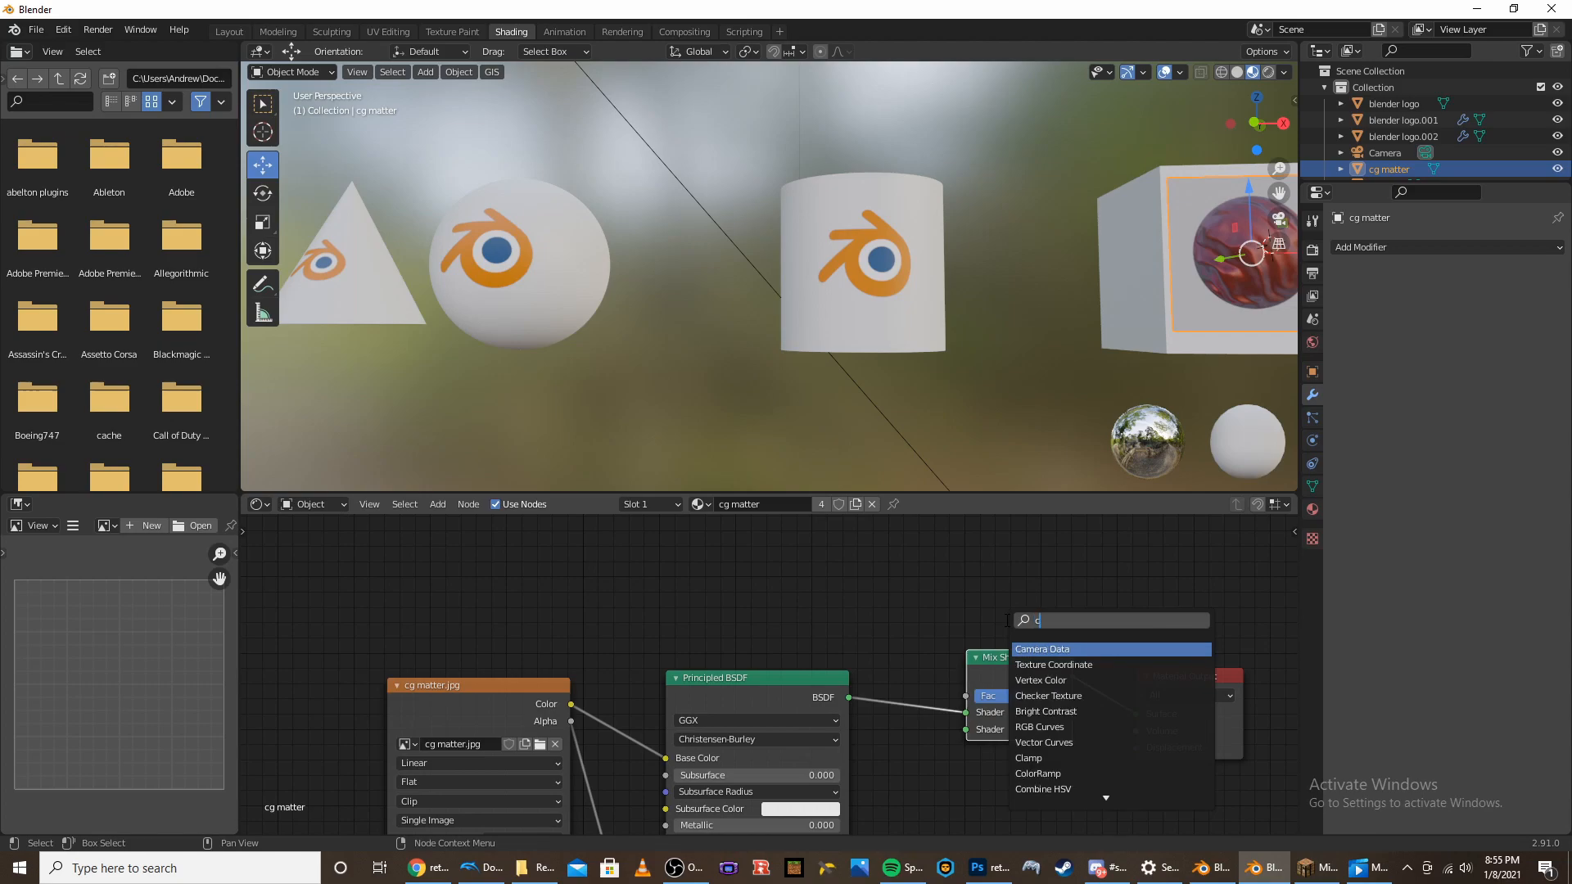
click(1037, 773)
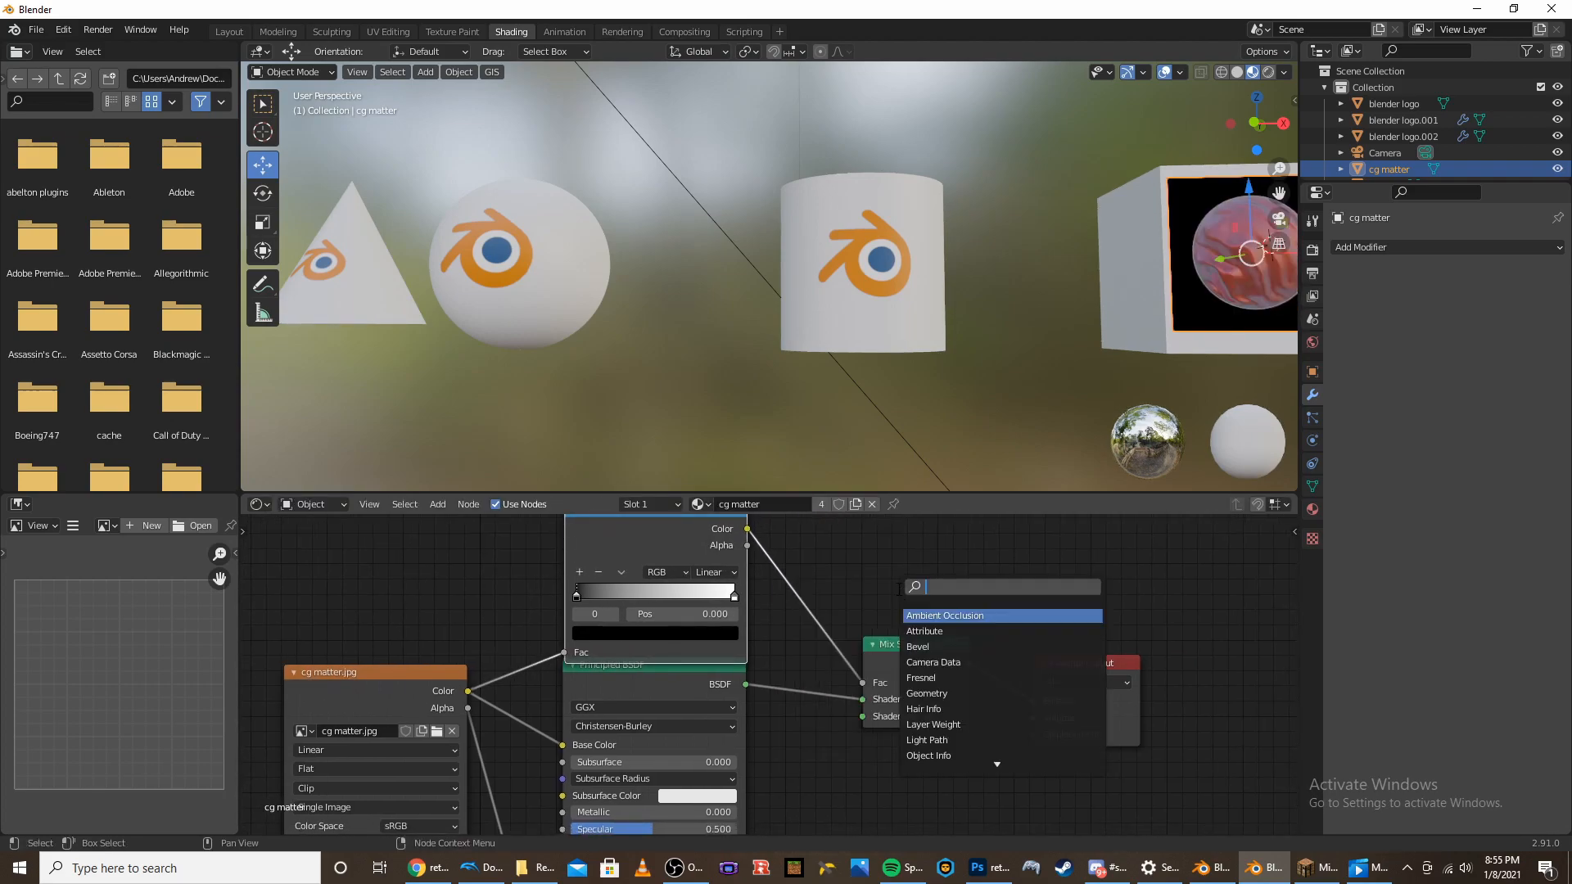
Add a Transparent BSDF to the Mix Shader and tighten the ColorRamp to cut out white
text(trans)
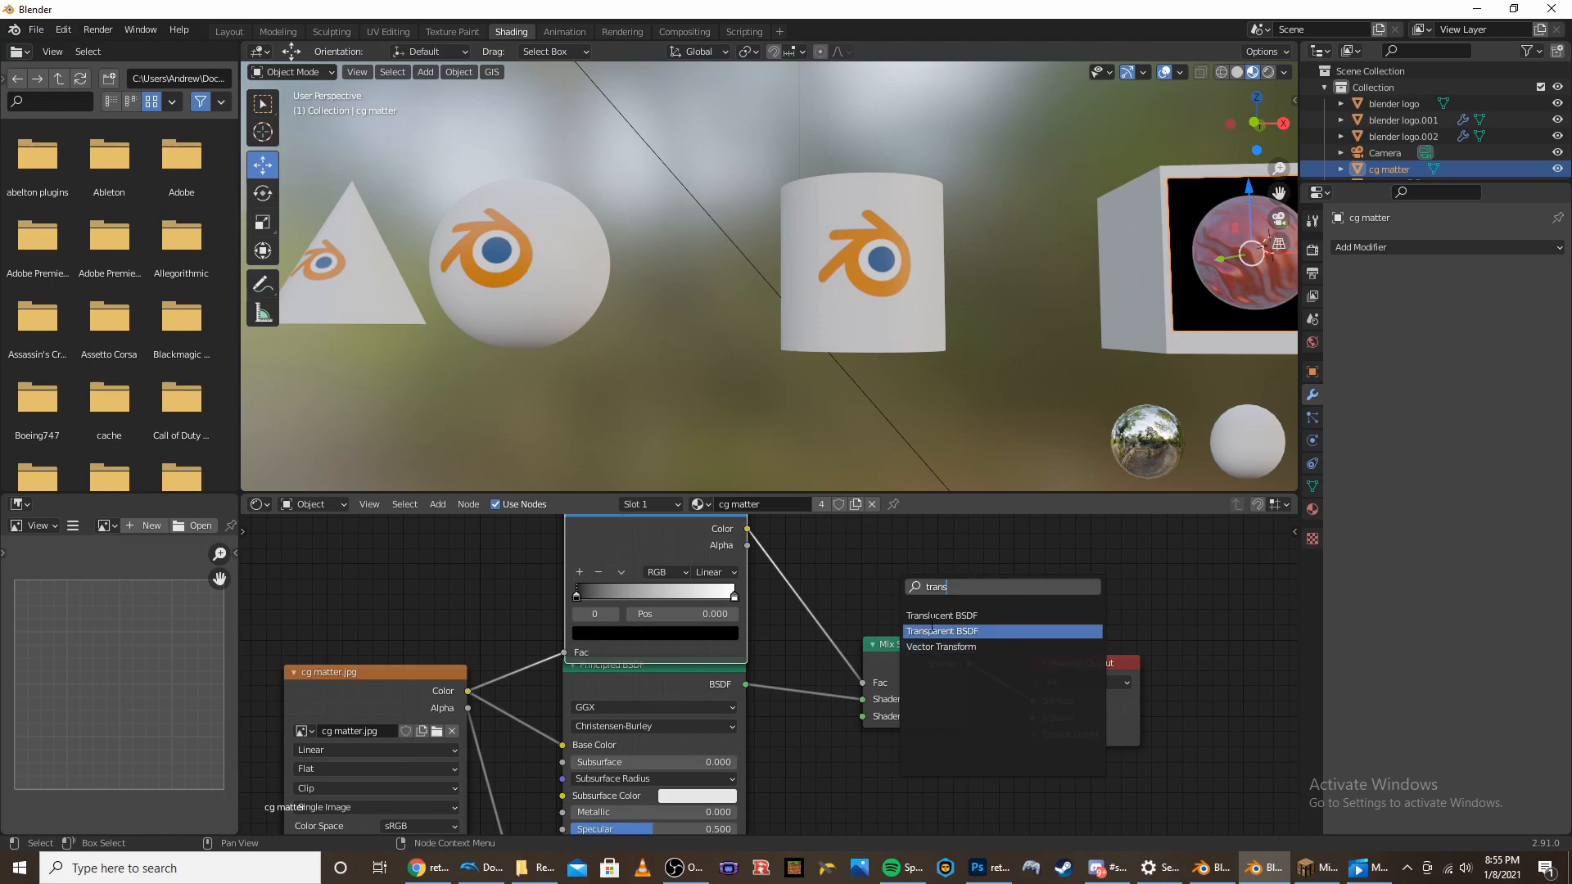
click(939, 631)
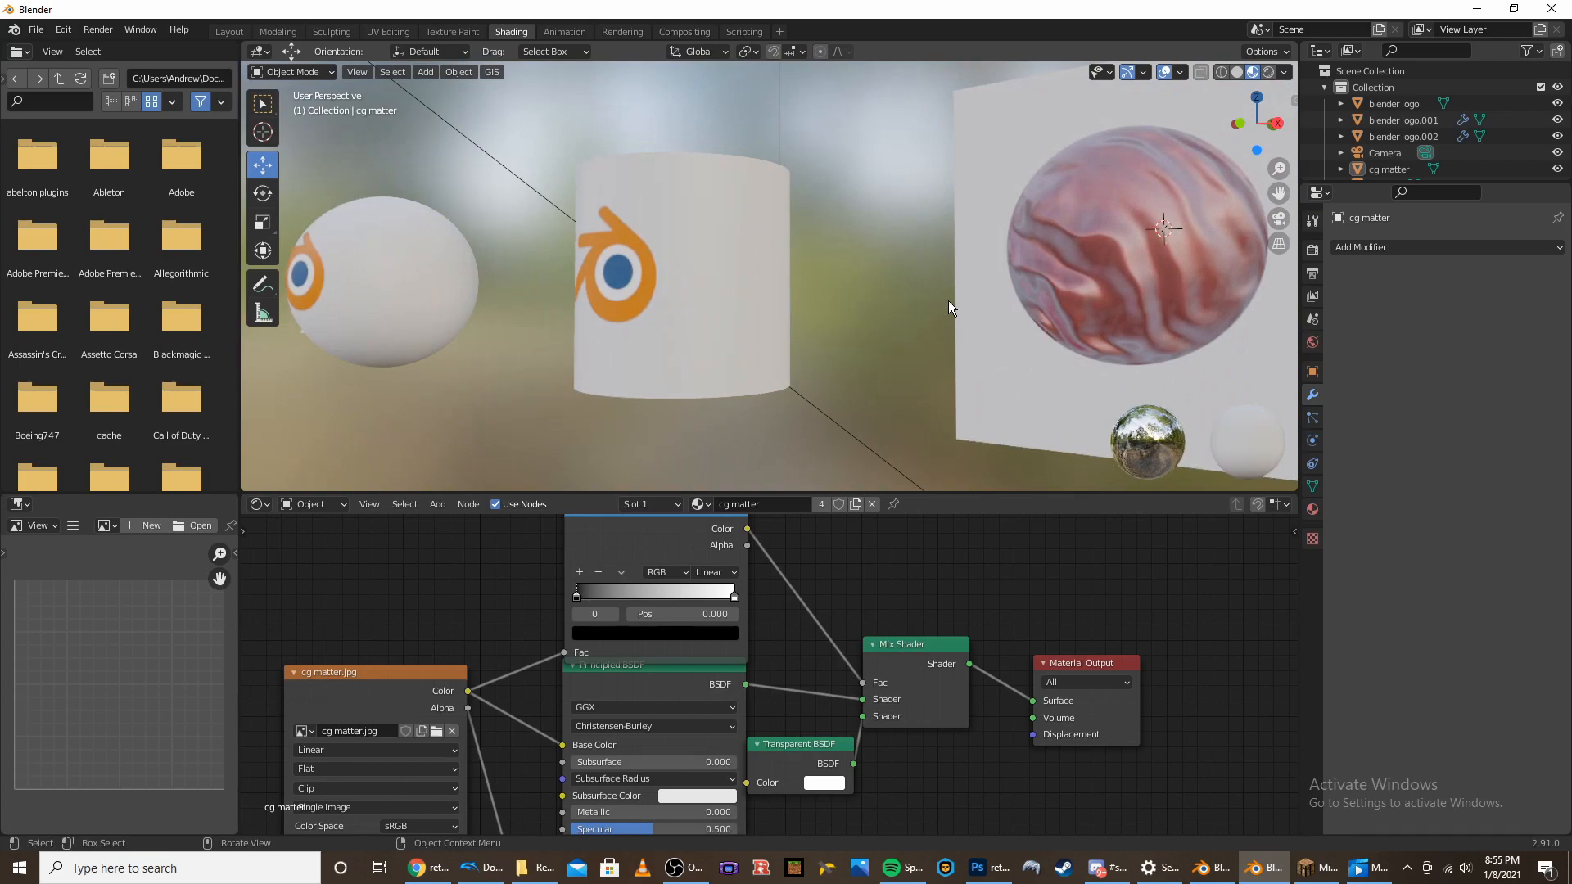
click(697, 340)
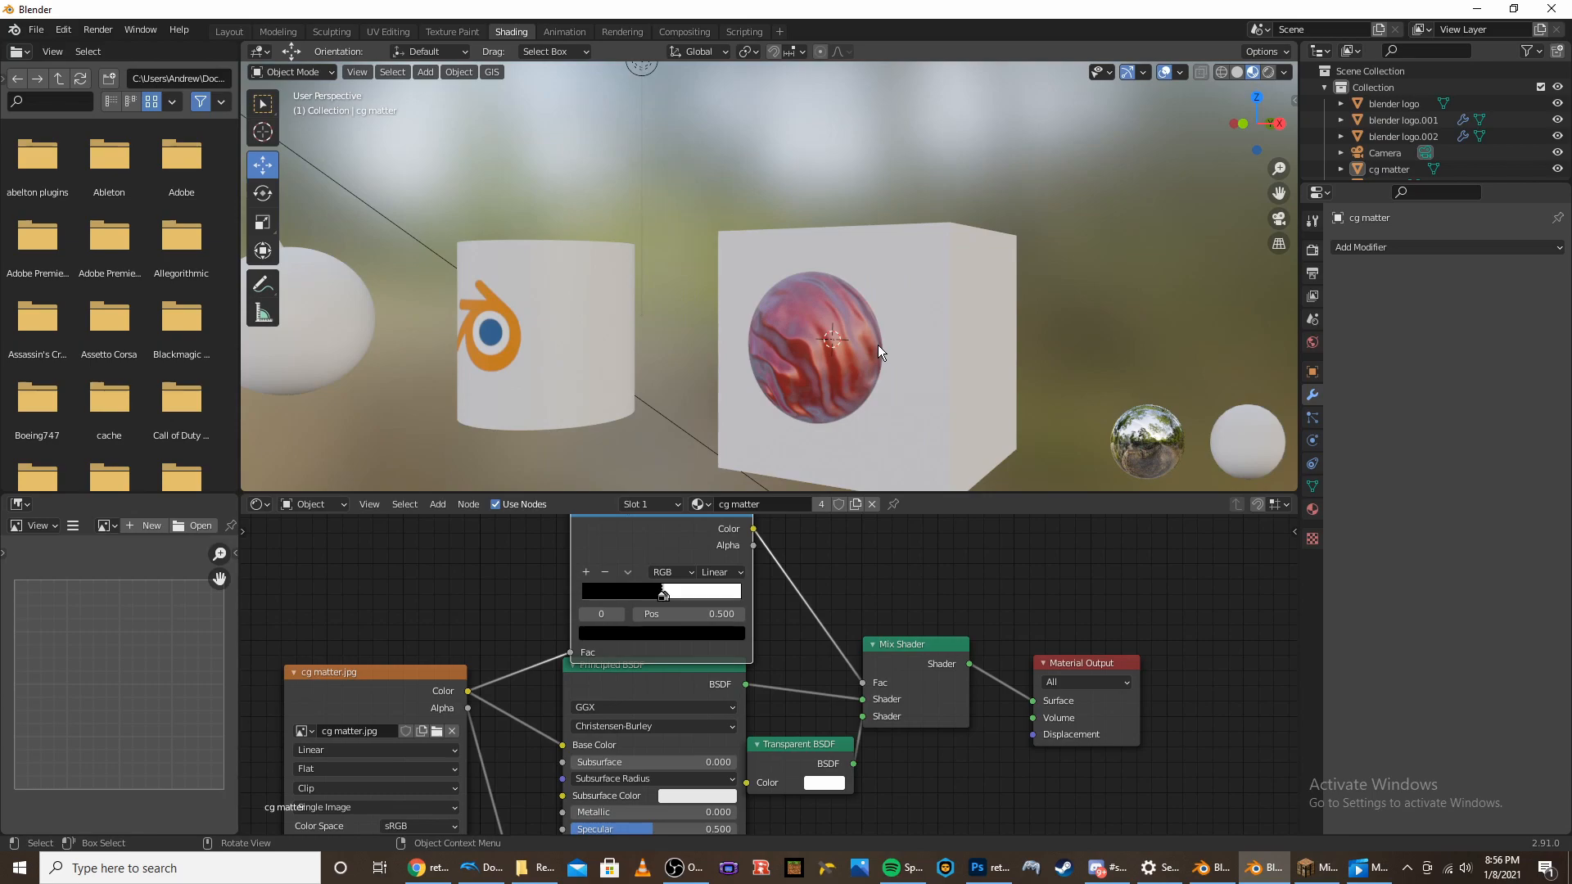
mouse_move(716, 319)
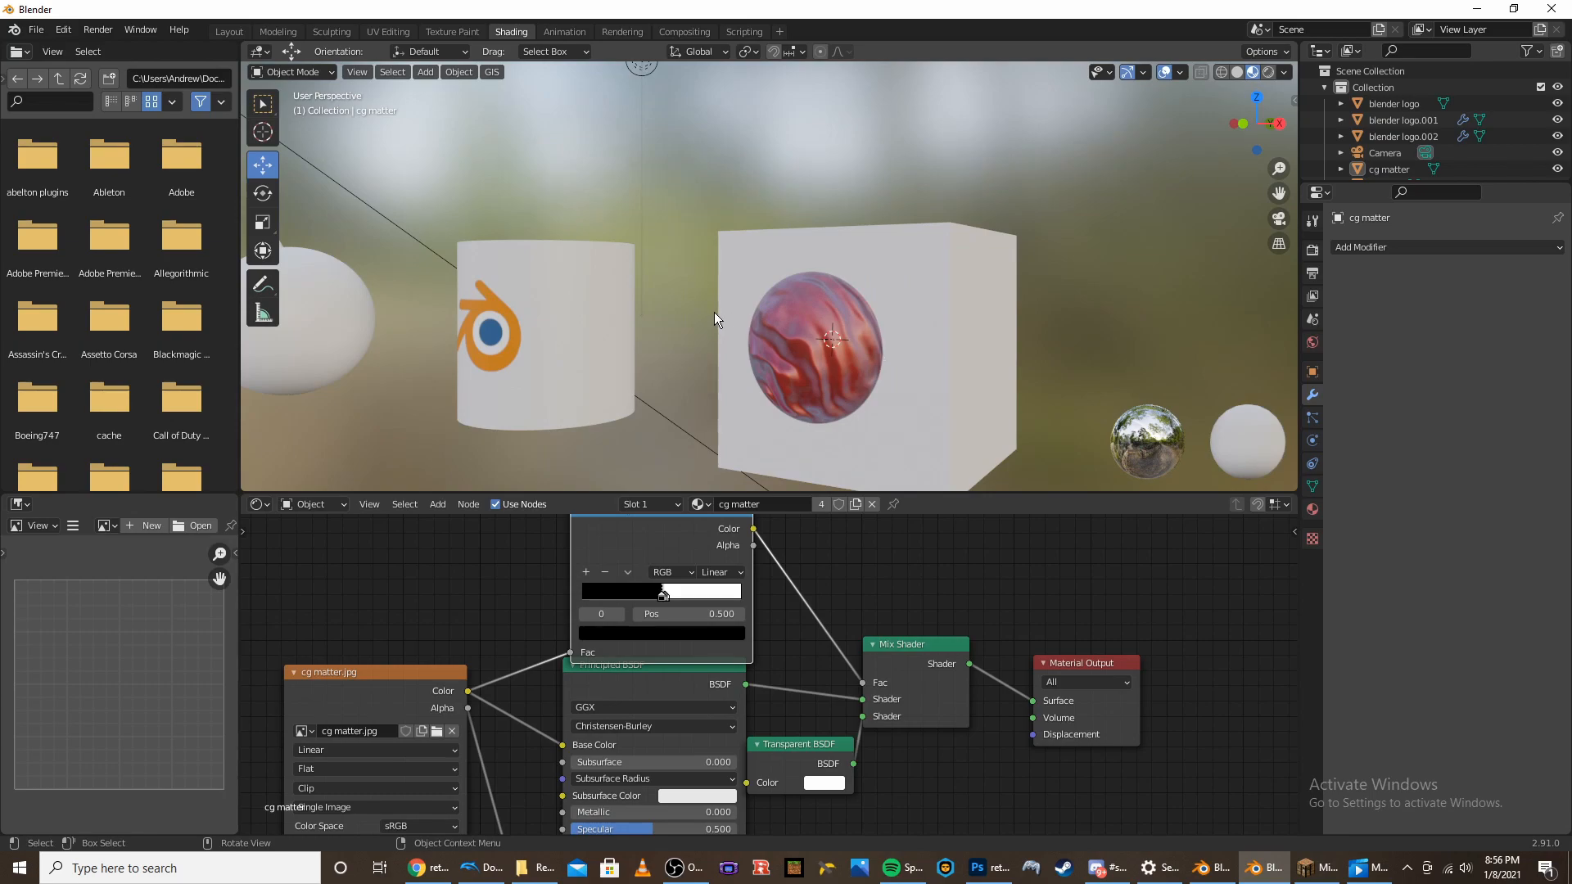